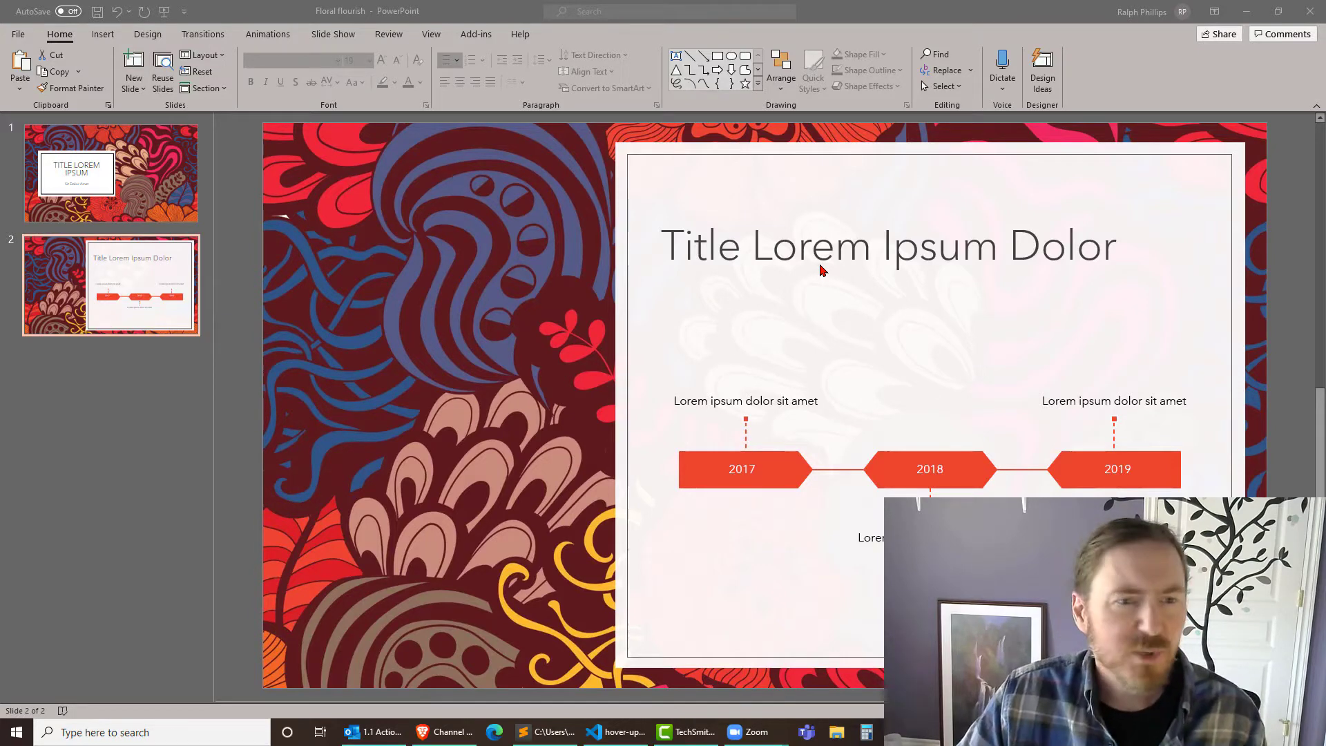
mouse_move(179, 230)
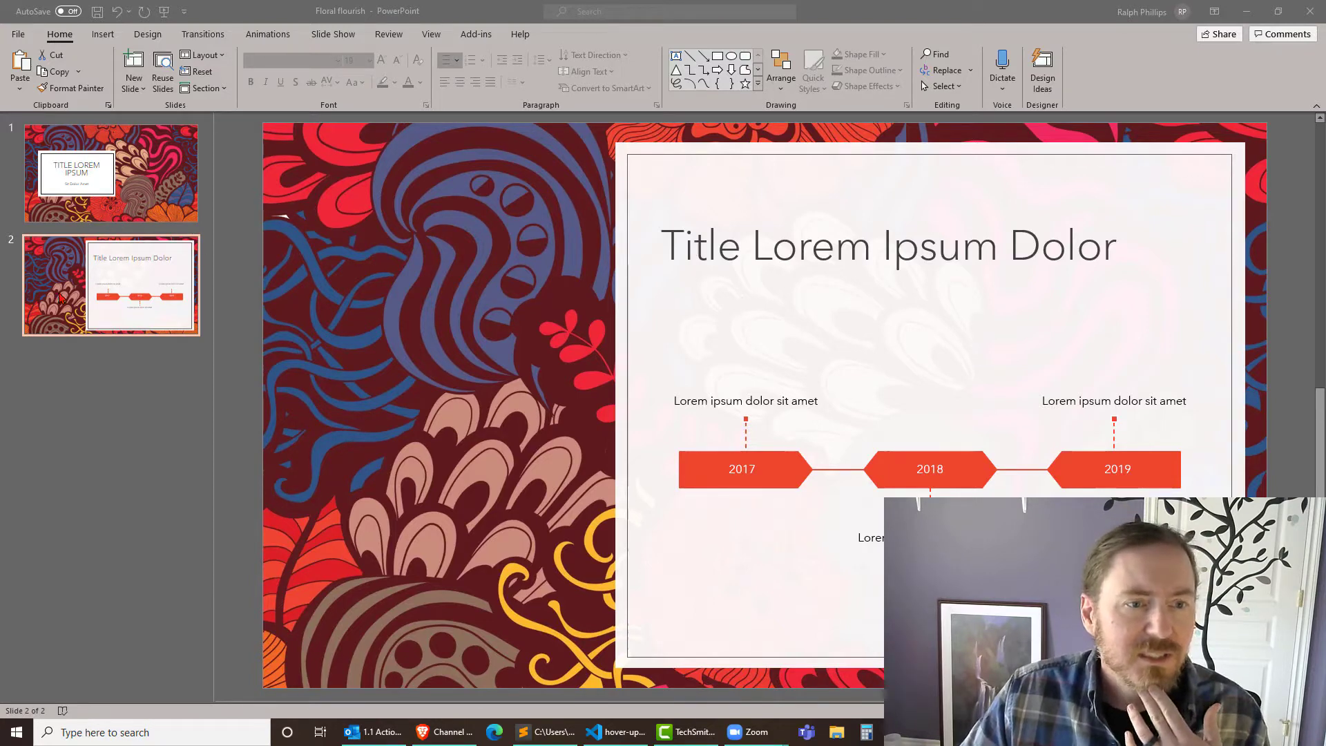
- Add a third slide and title it 'Smart Art'
click(132, 68)
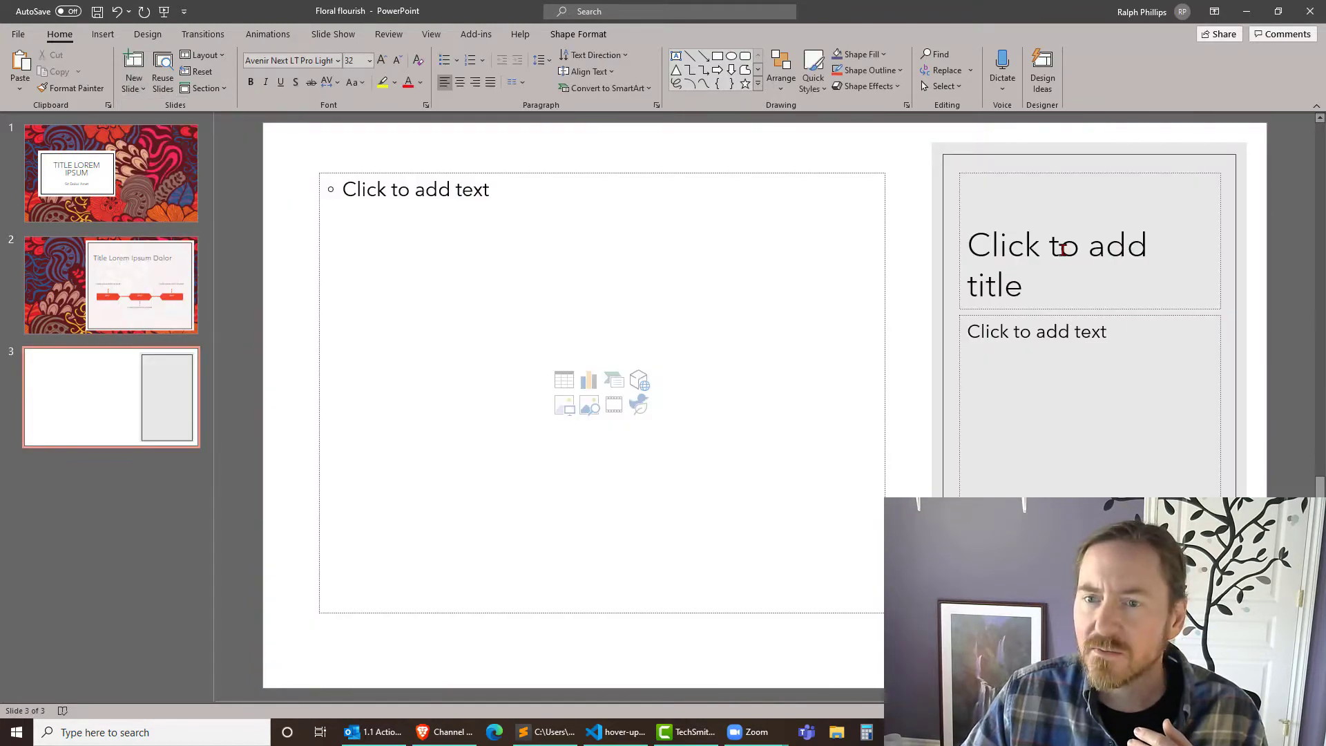
text(Smart)
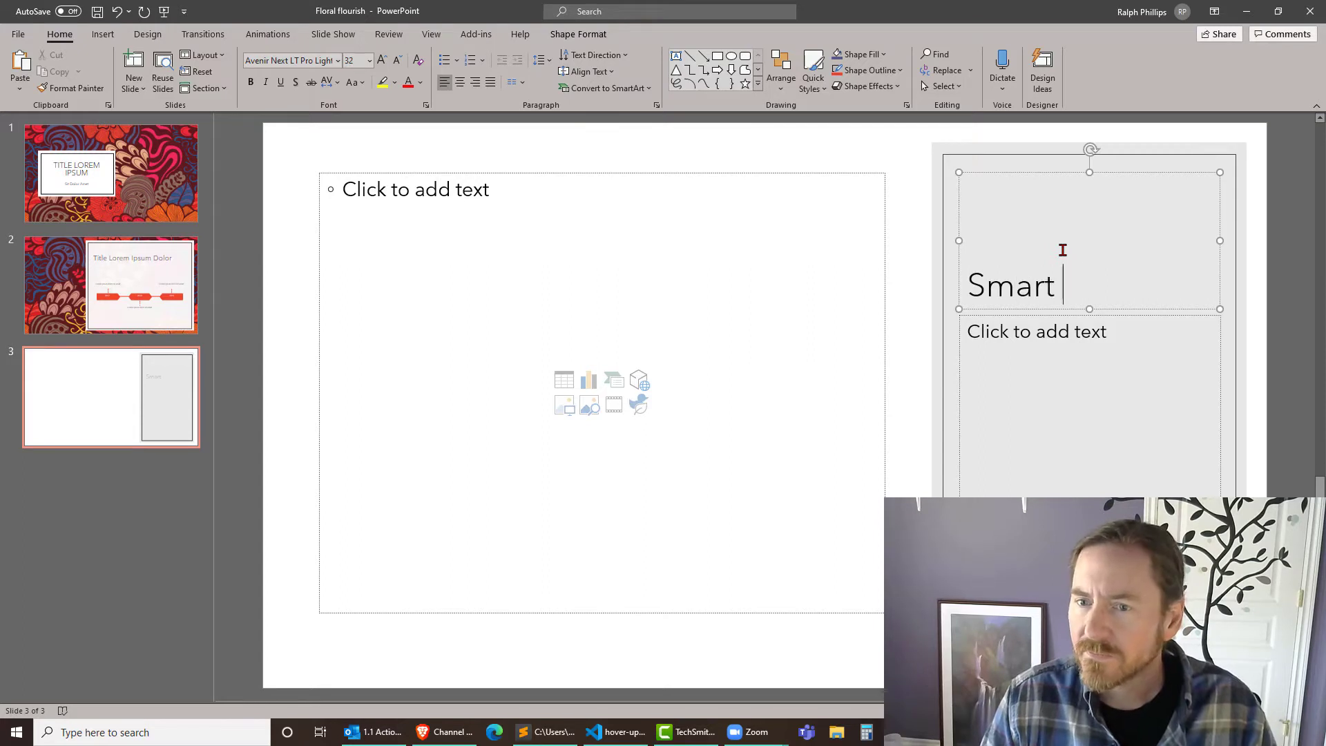
text(Art)
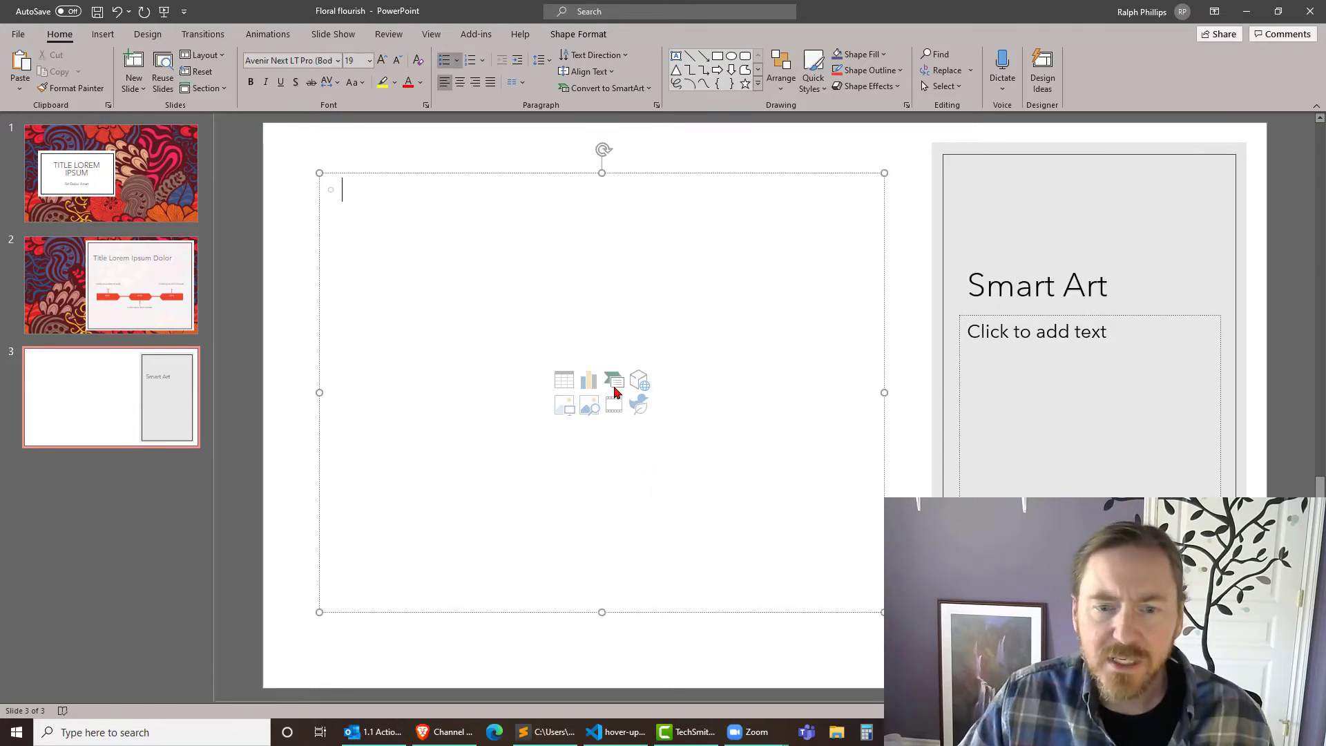
mouse_move(614, 381)
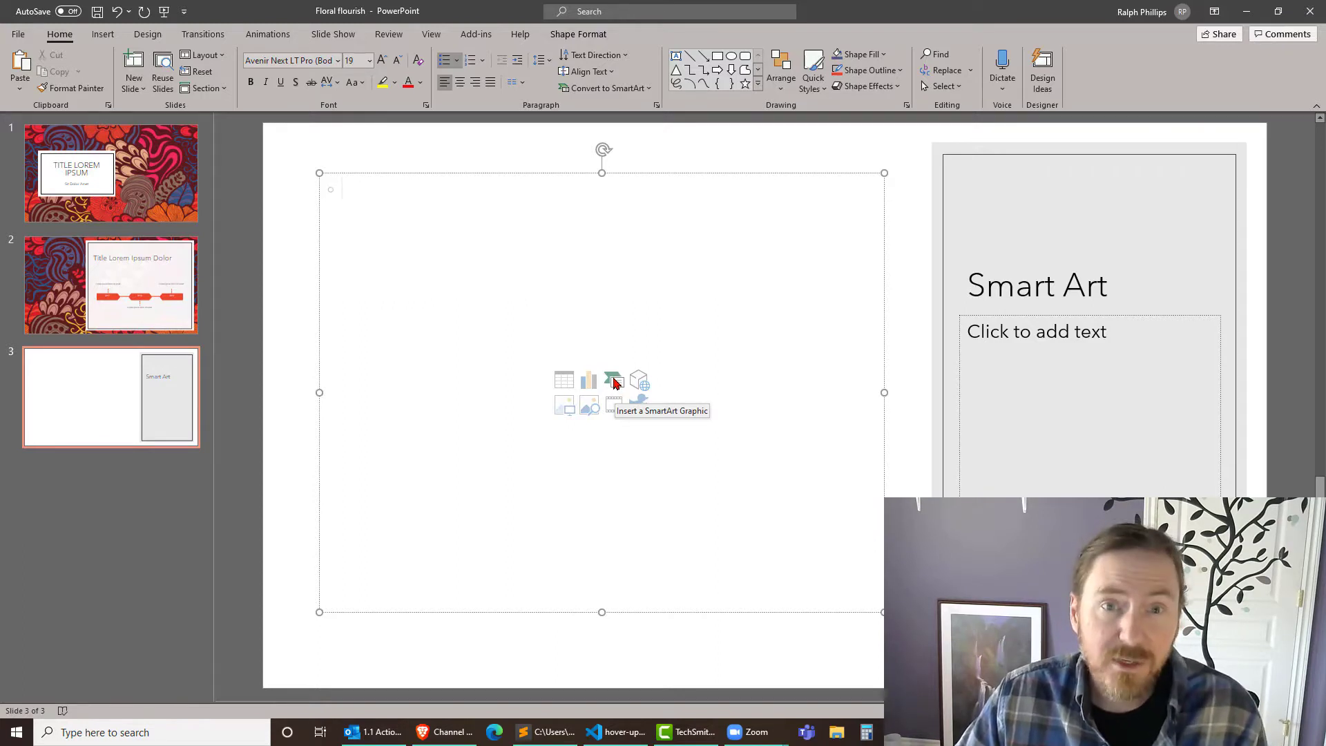
click(102, 33)
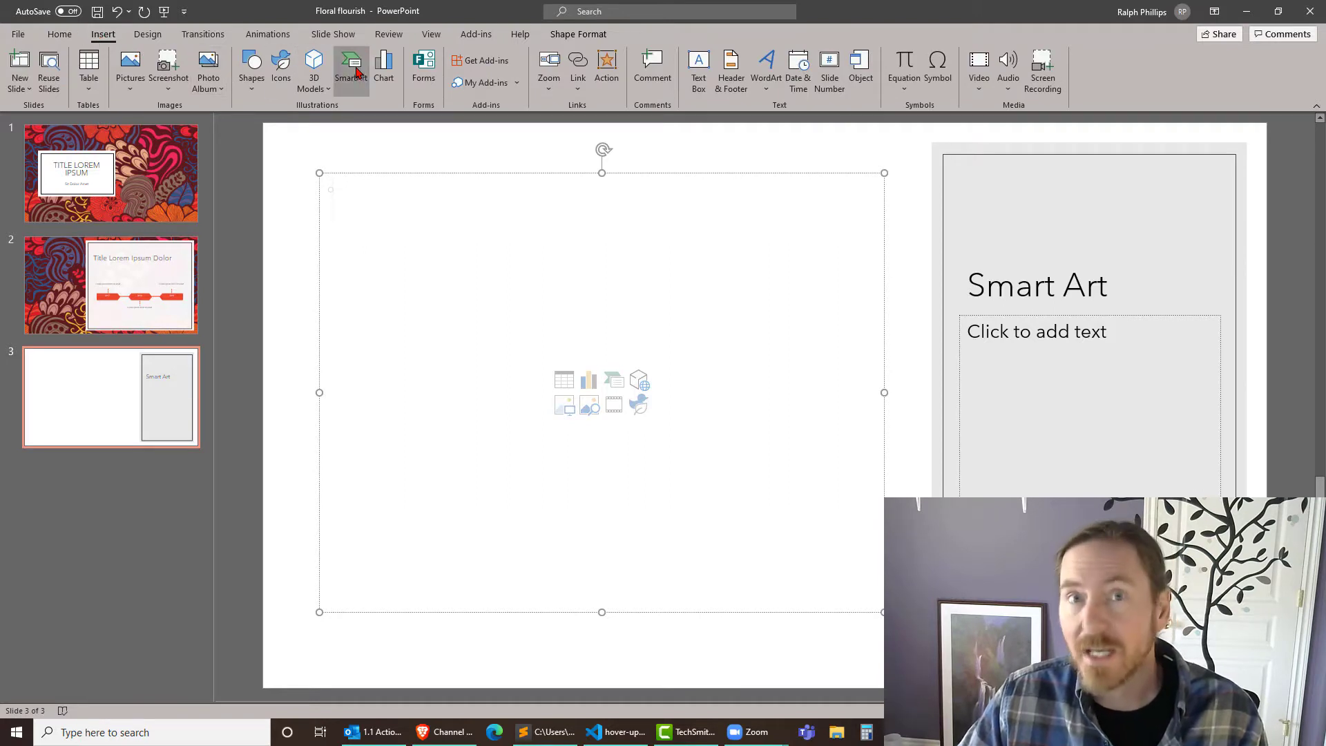
- Insert an Alternating Hexagons SmartArt graphic into the slide's content area
click(351, 71)
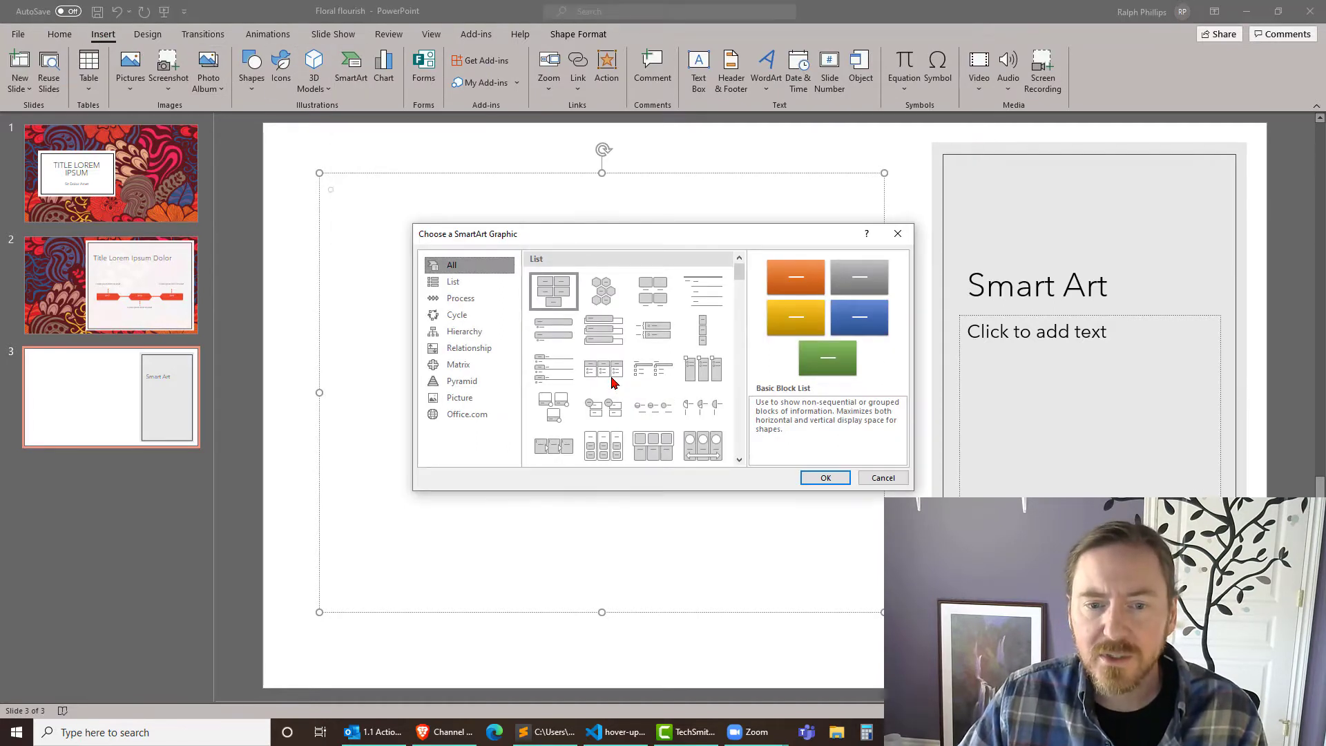
mouse_move(703, 406)
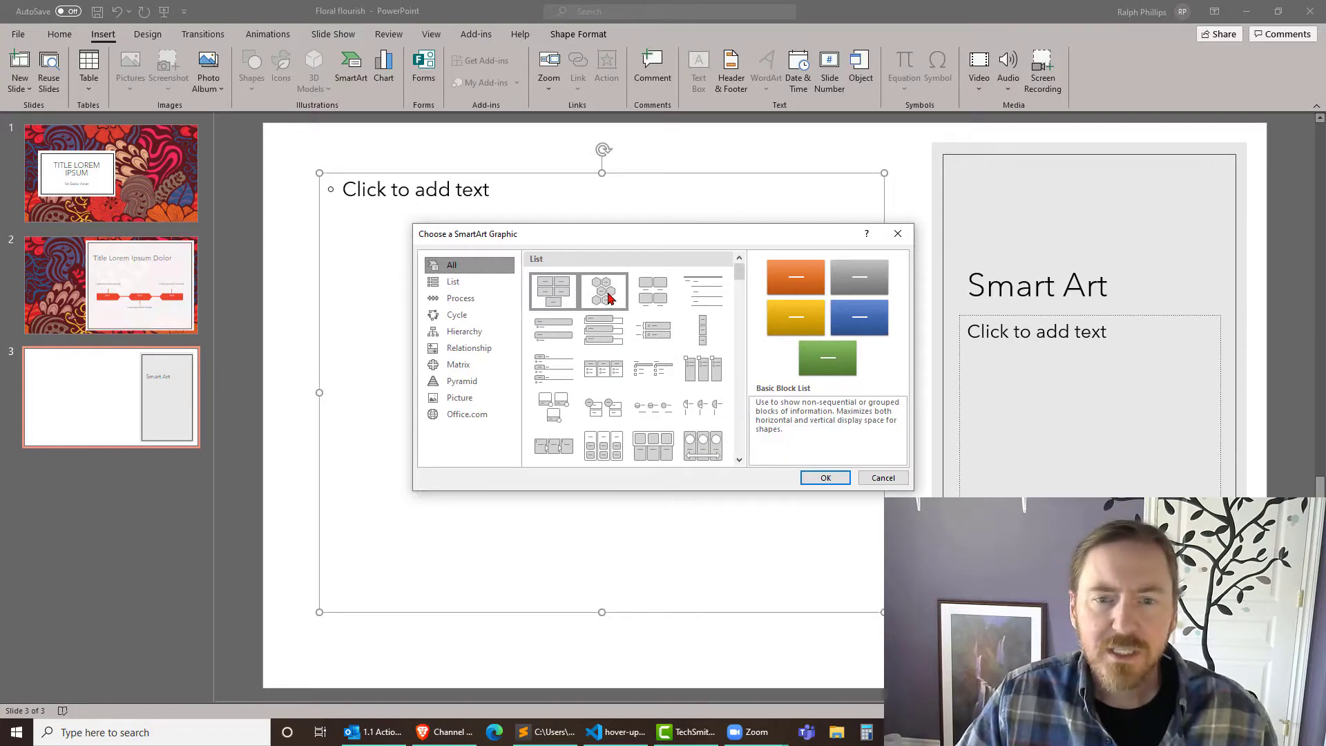
mouse_move(603, 293)
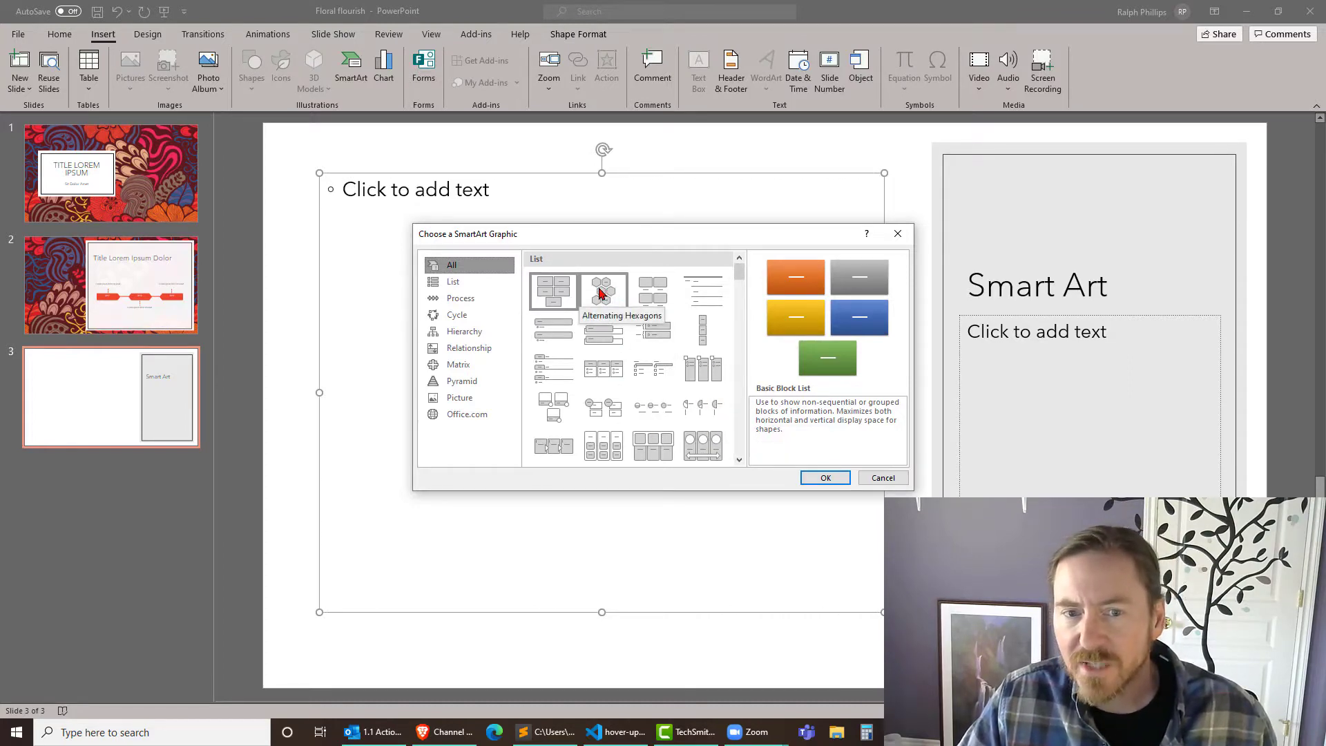
click(603, 290)
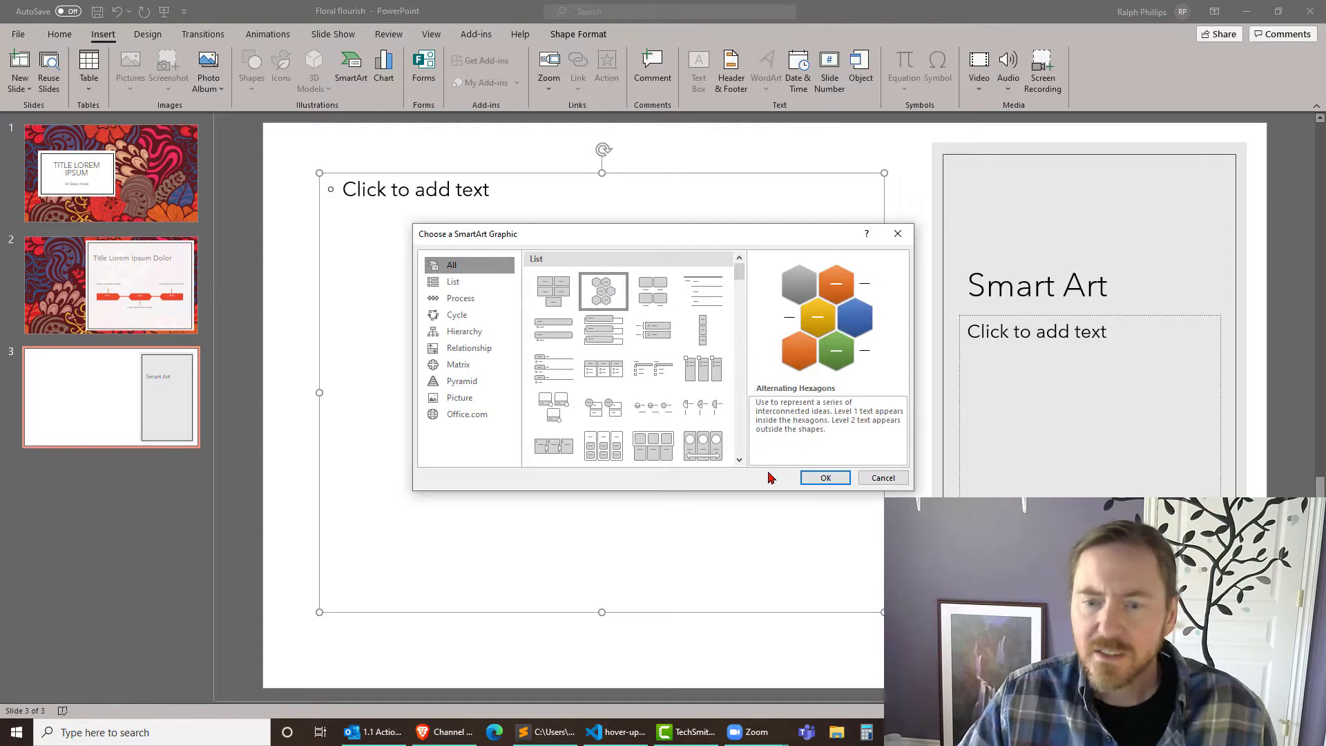
click(824, 477)
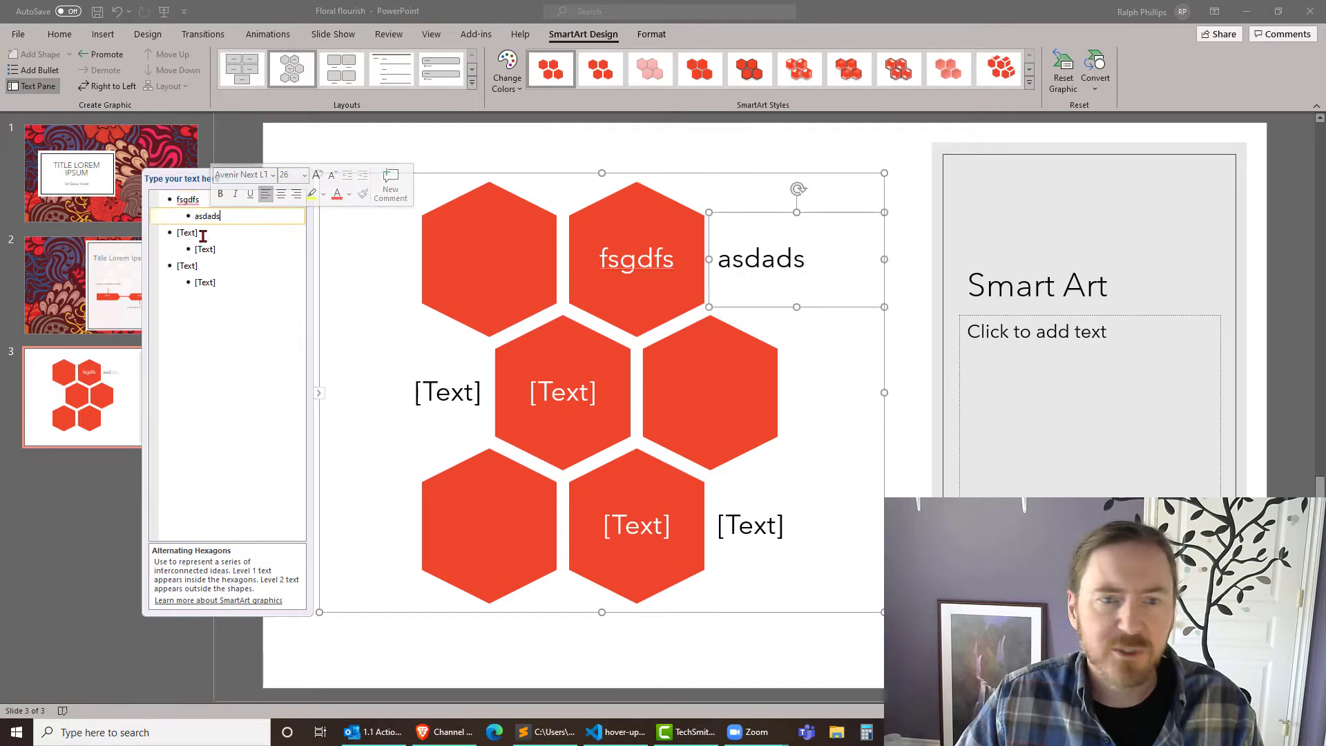
- Enter hexagon text 'dsfgs' and side label 'hgjfgh', then hide the Text Pane
text(dsfgs)
click(244, 249)
text(fasdf)
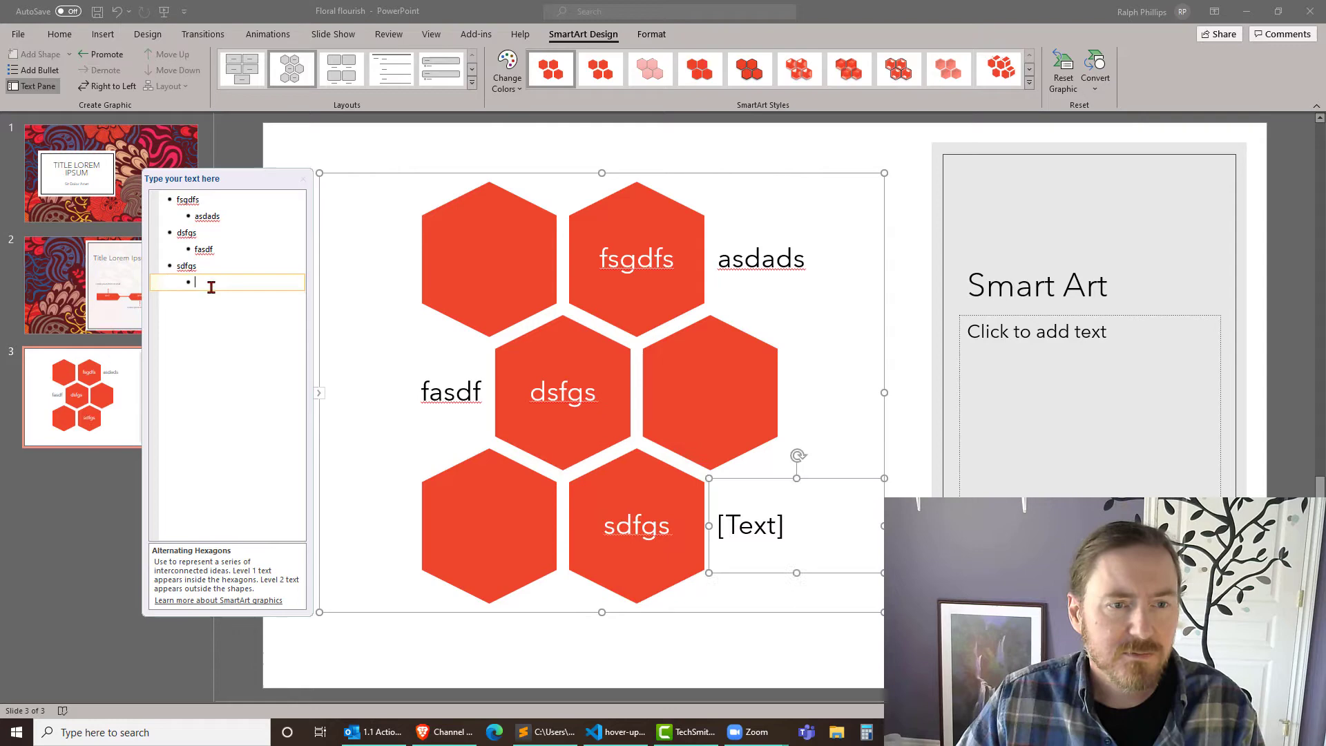
text(hgjfgh)
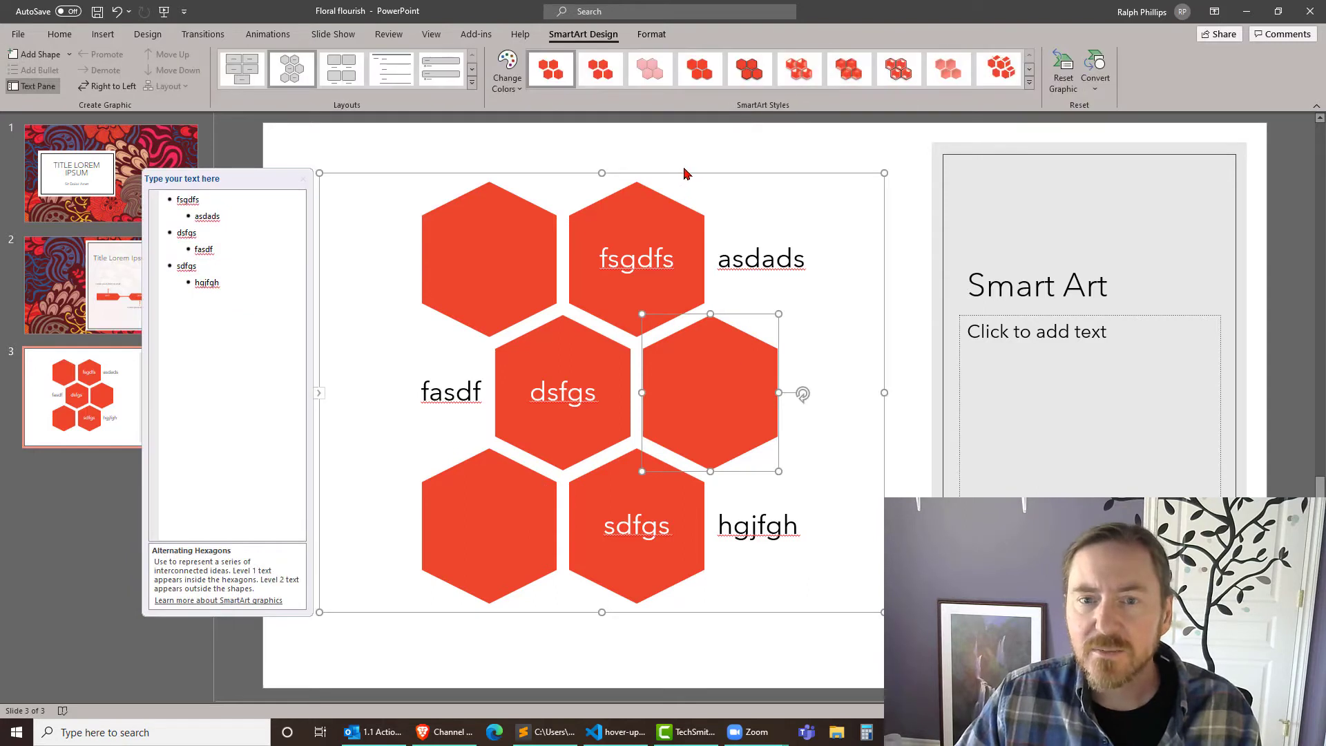
click(685, 174)
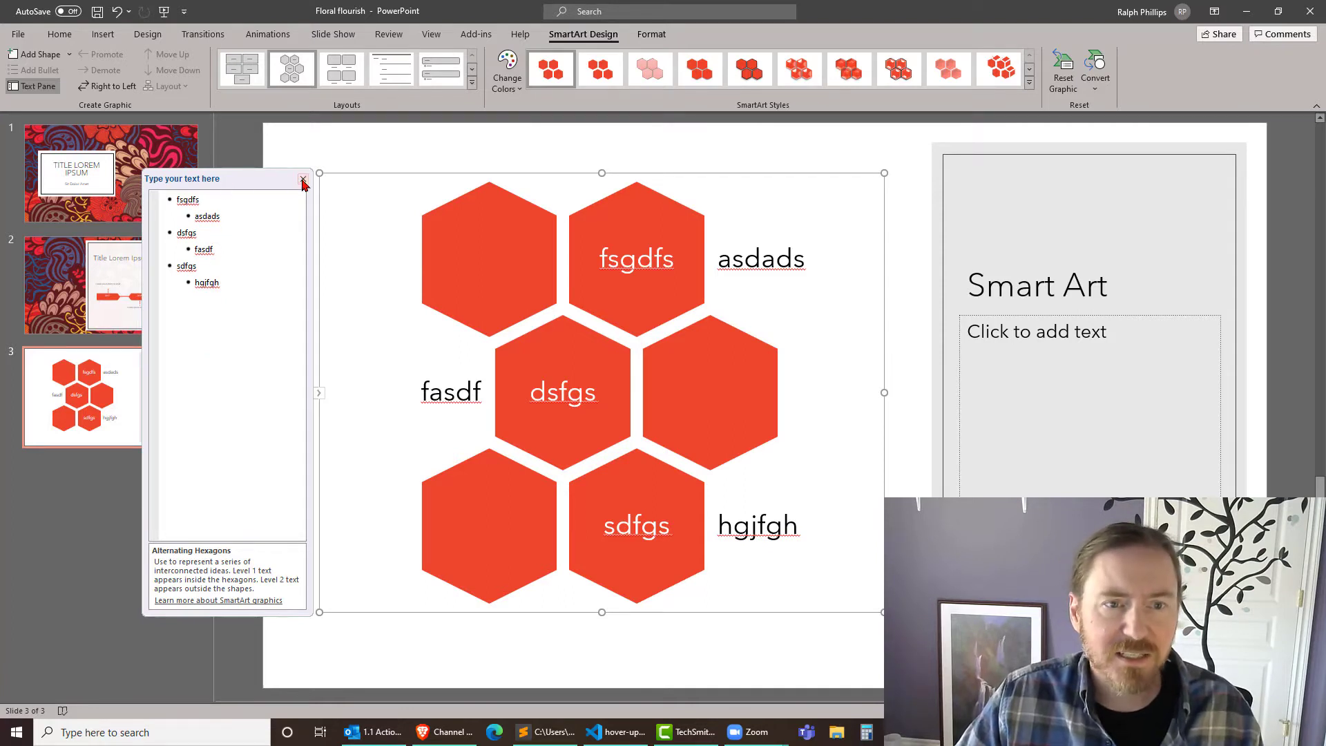
click(301, 180)
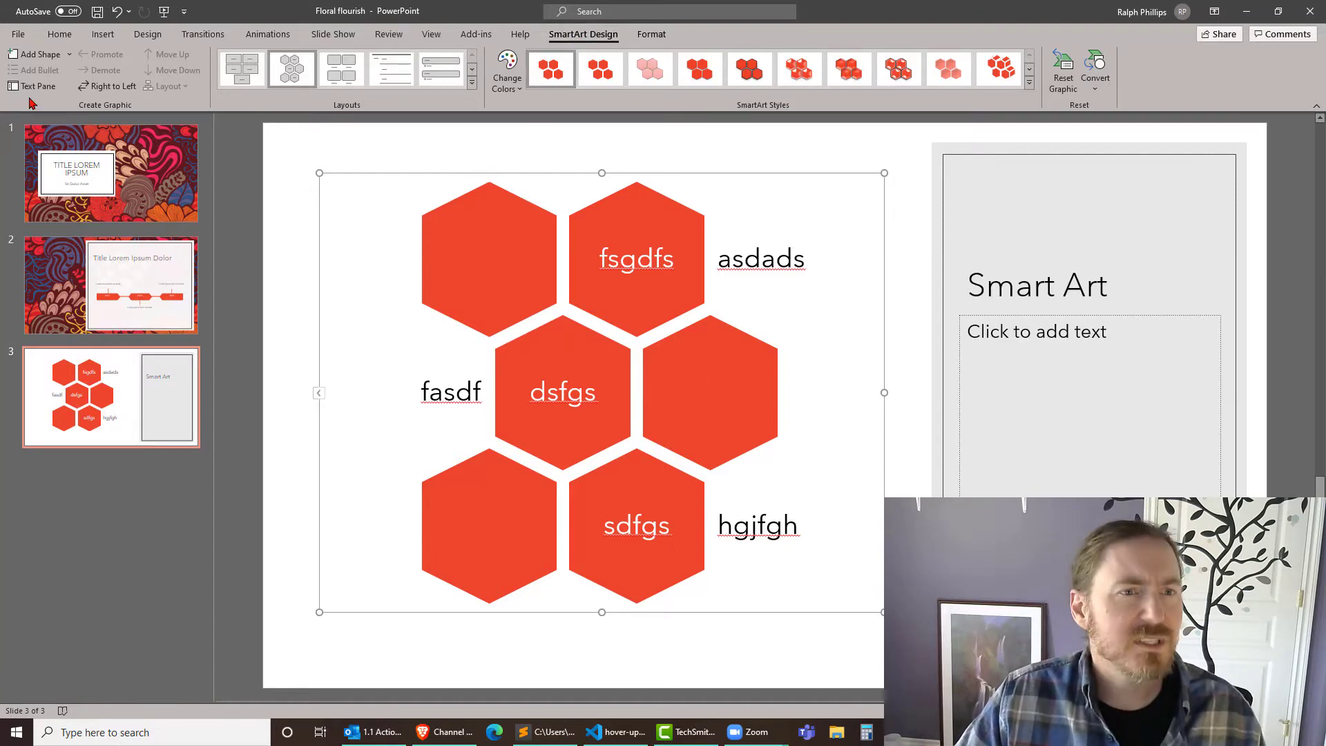
click(35, 86)
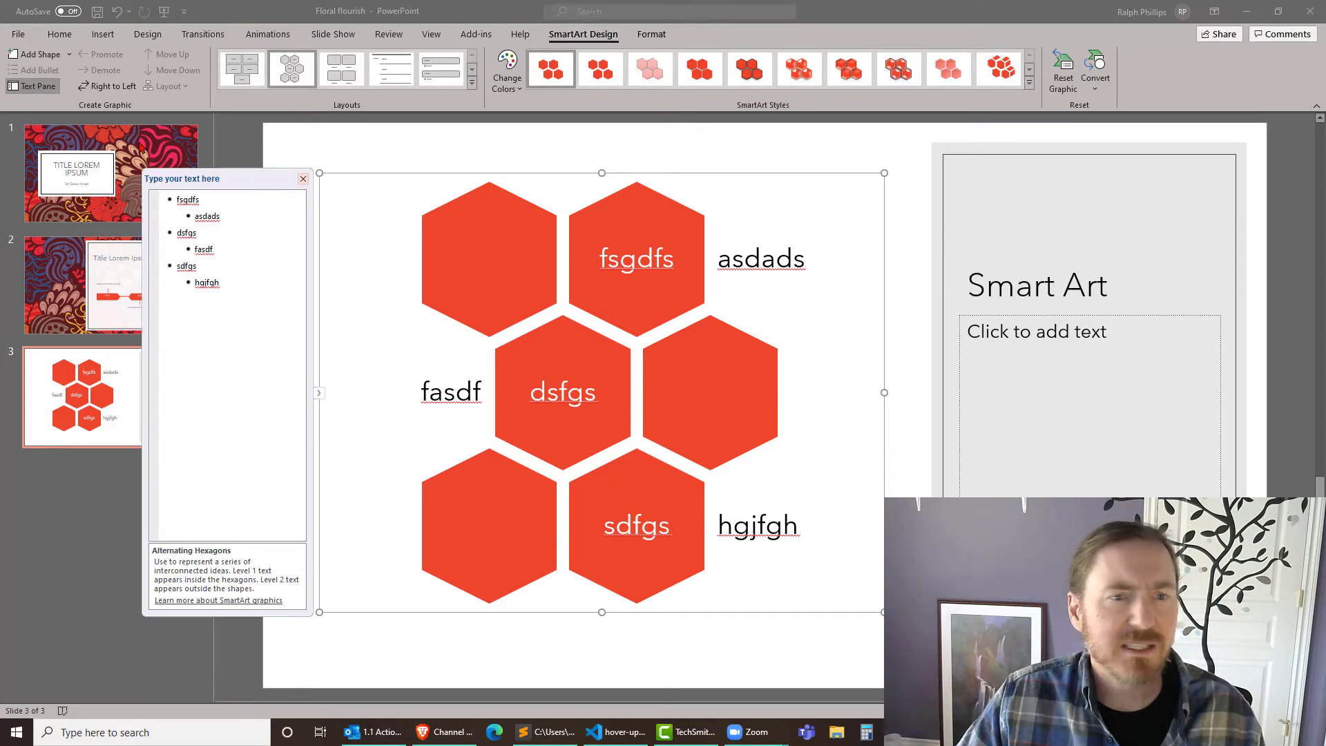
mouse_move(267, 195)
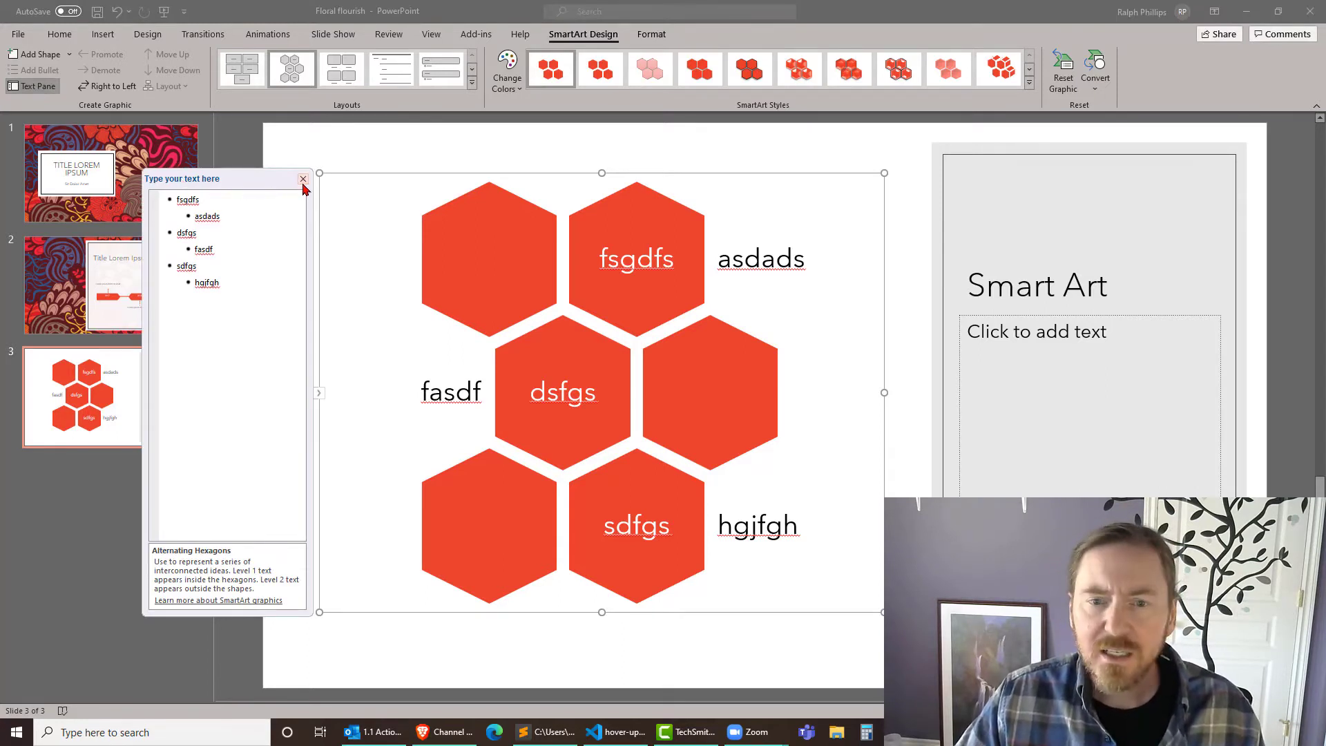
click(302, 180)
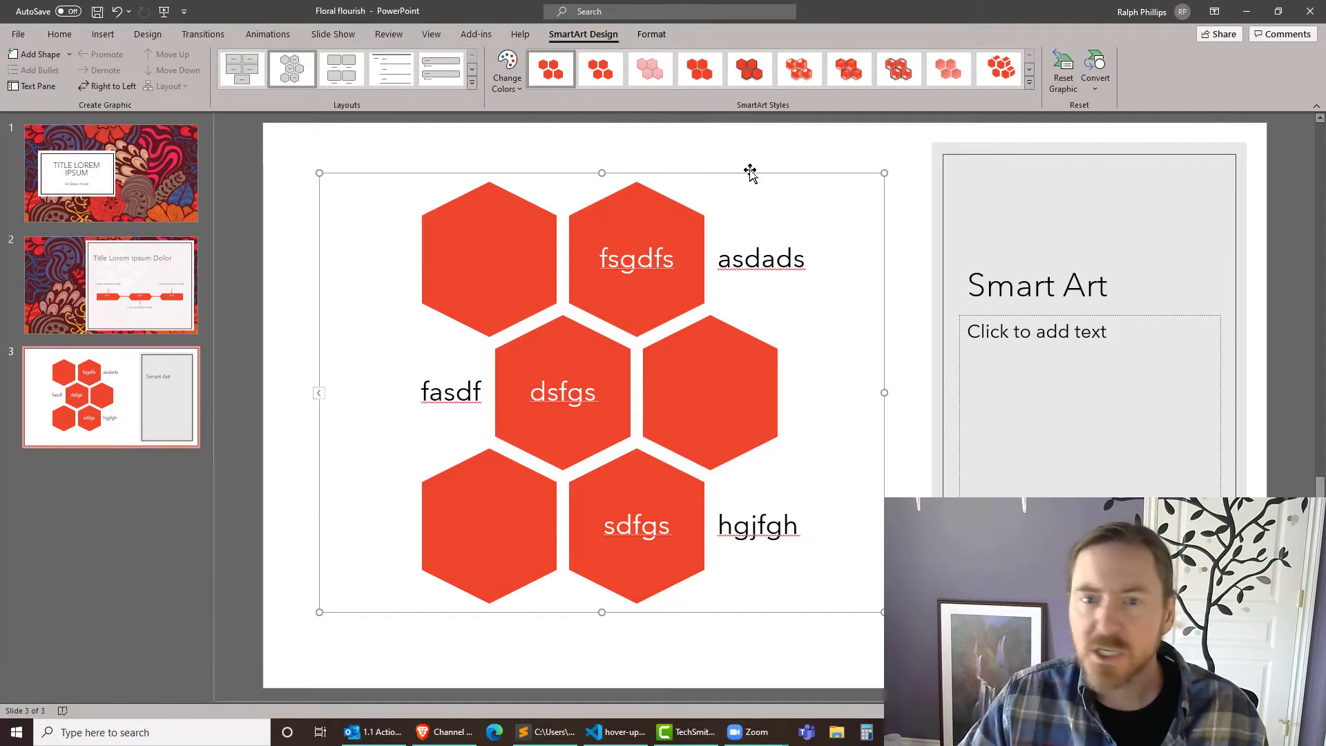
mouse_move(717, 255)
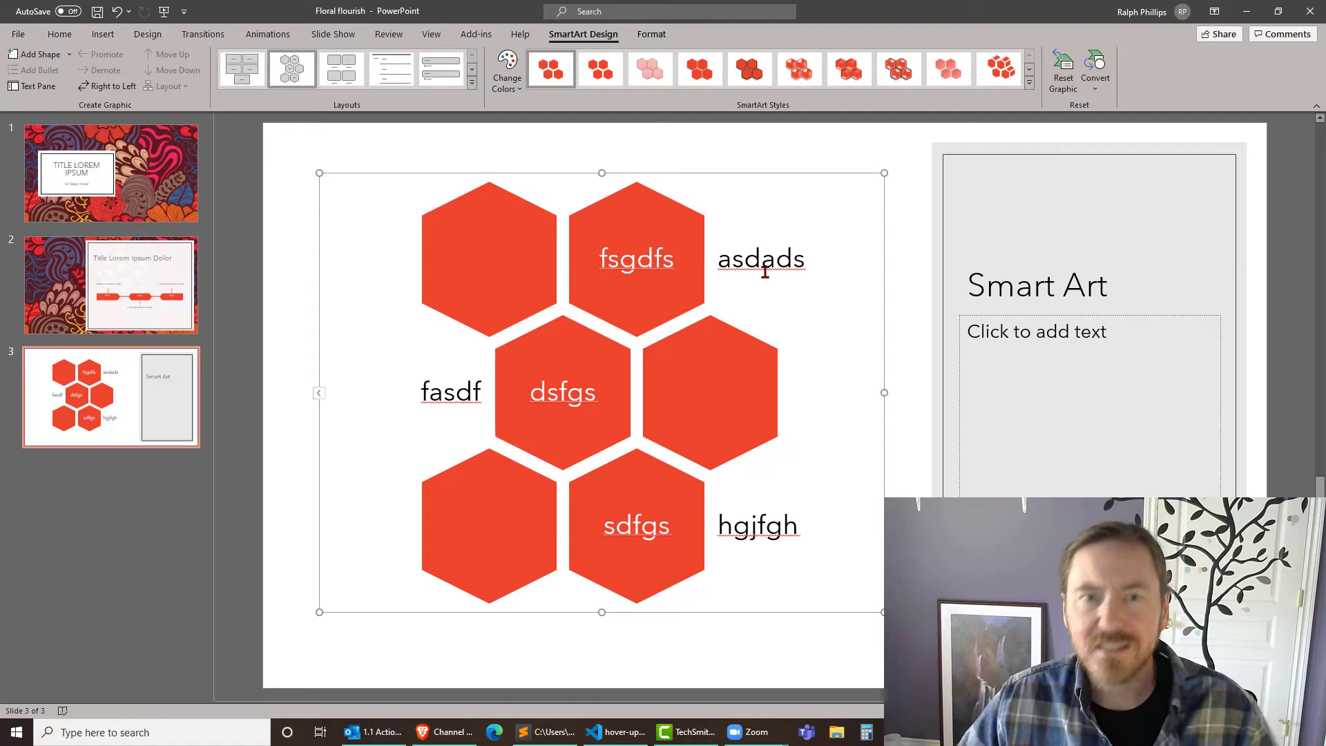
- Give the hexagon graphic a Float In entrance with One by One effect
click(268, 34)
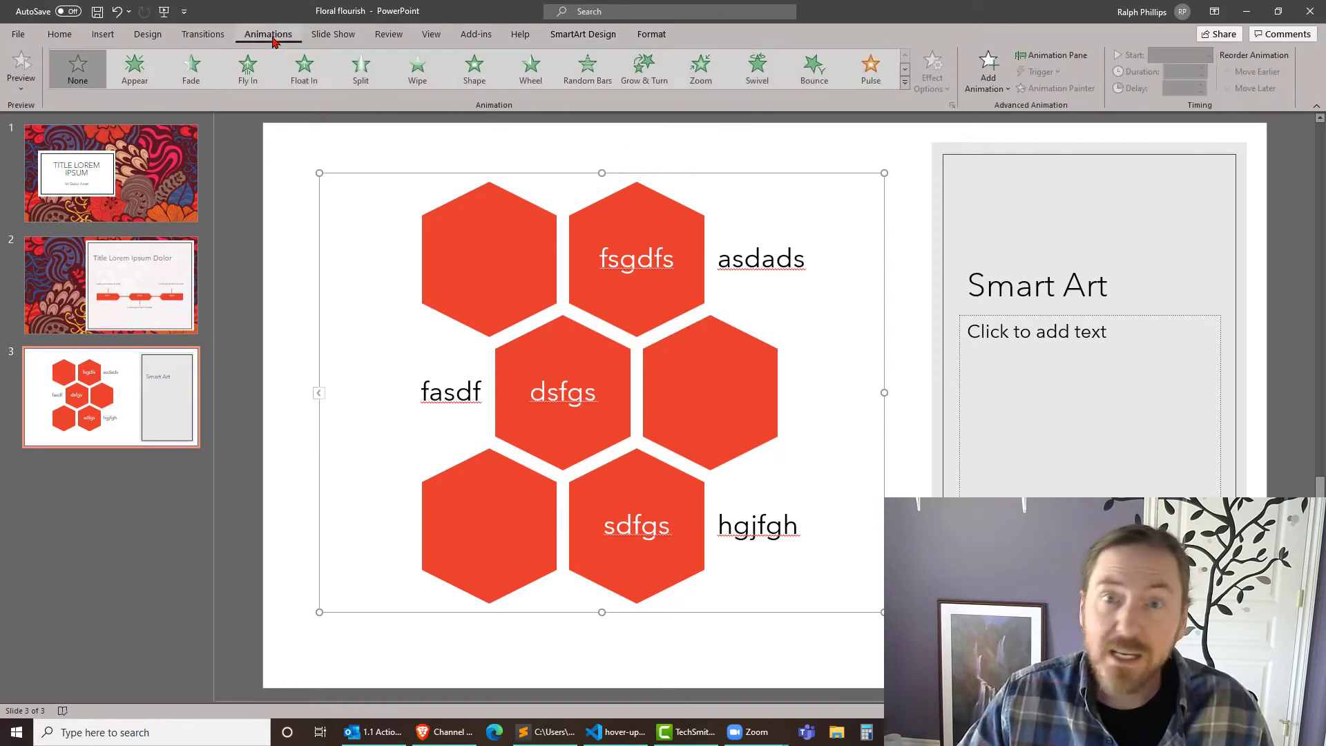
mouse_move(692, 127)
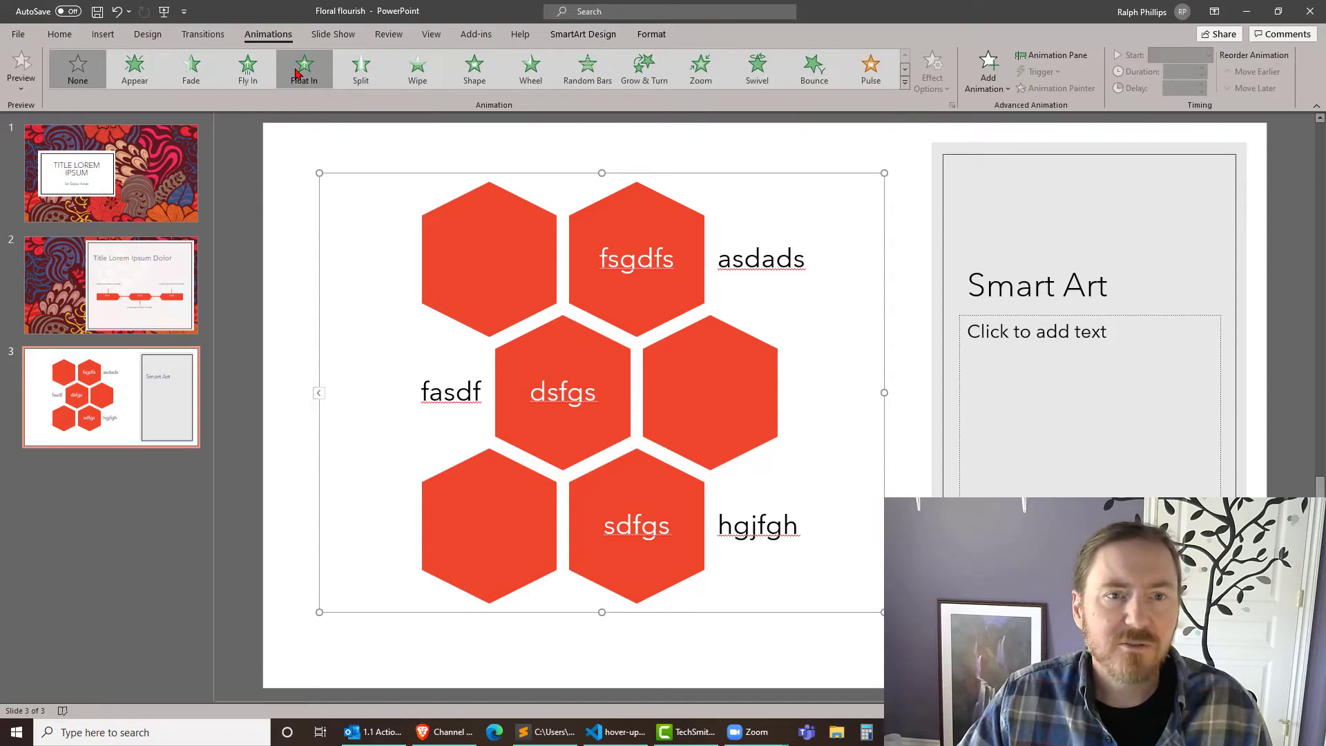
click(304, 69)
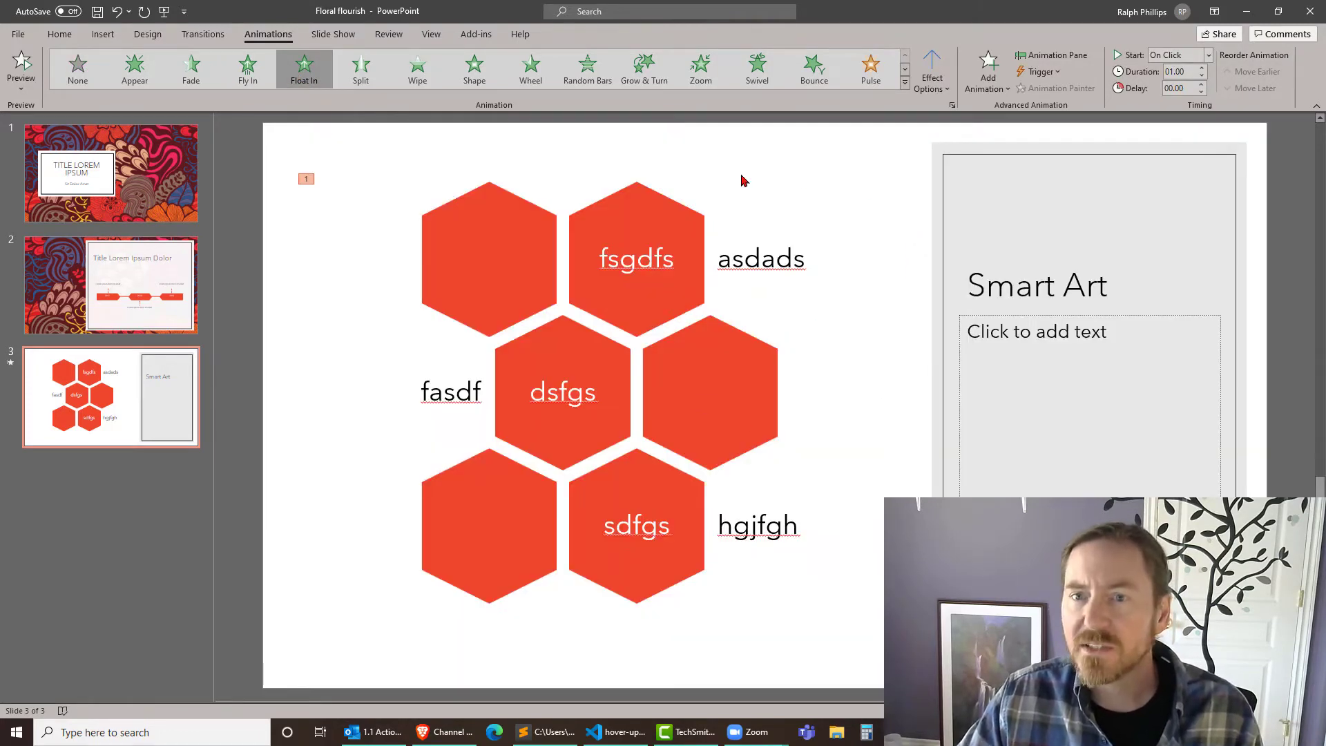
mouse_move(931, 72)
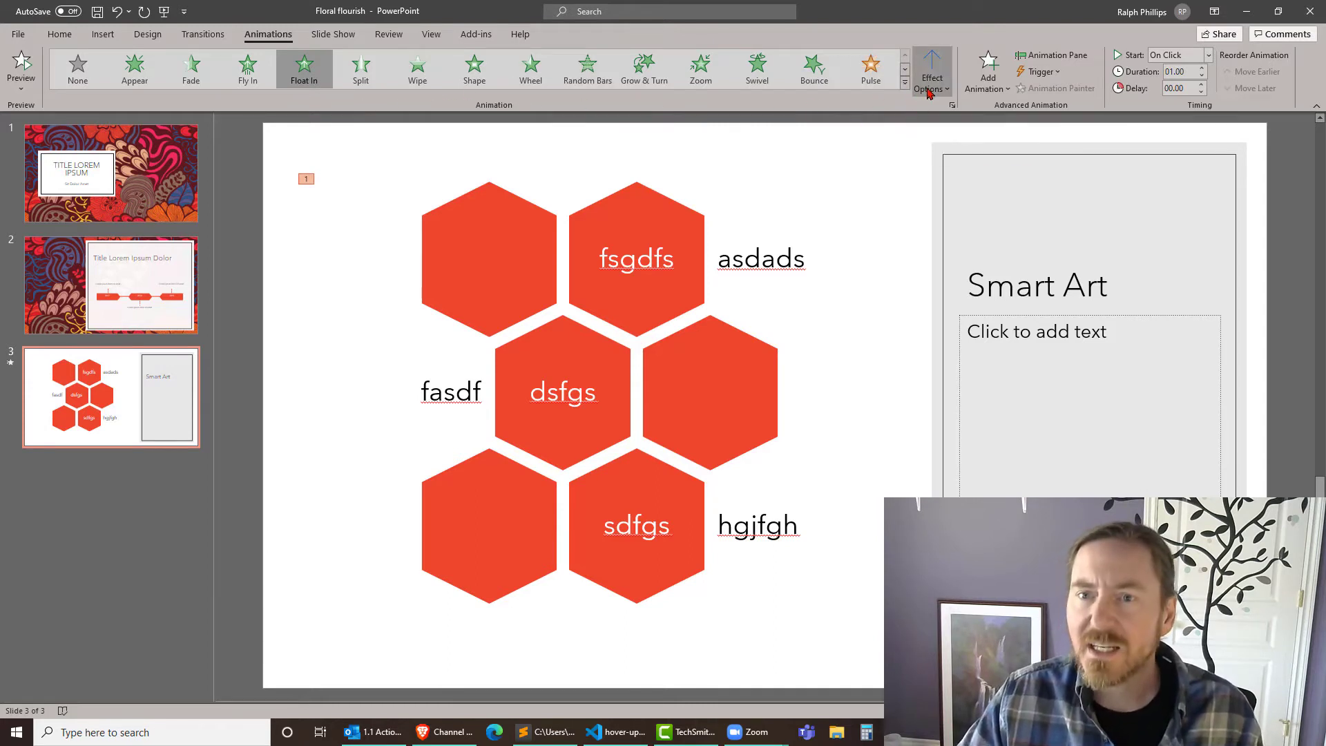
click(930, 69)
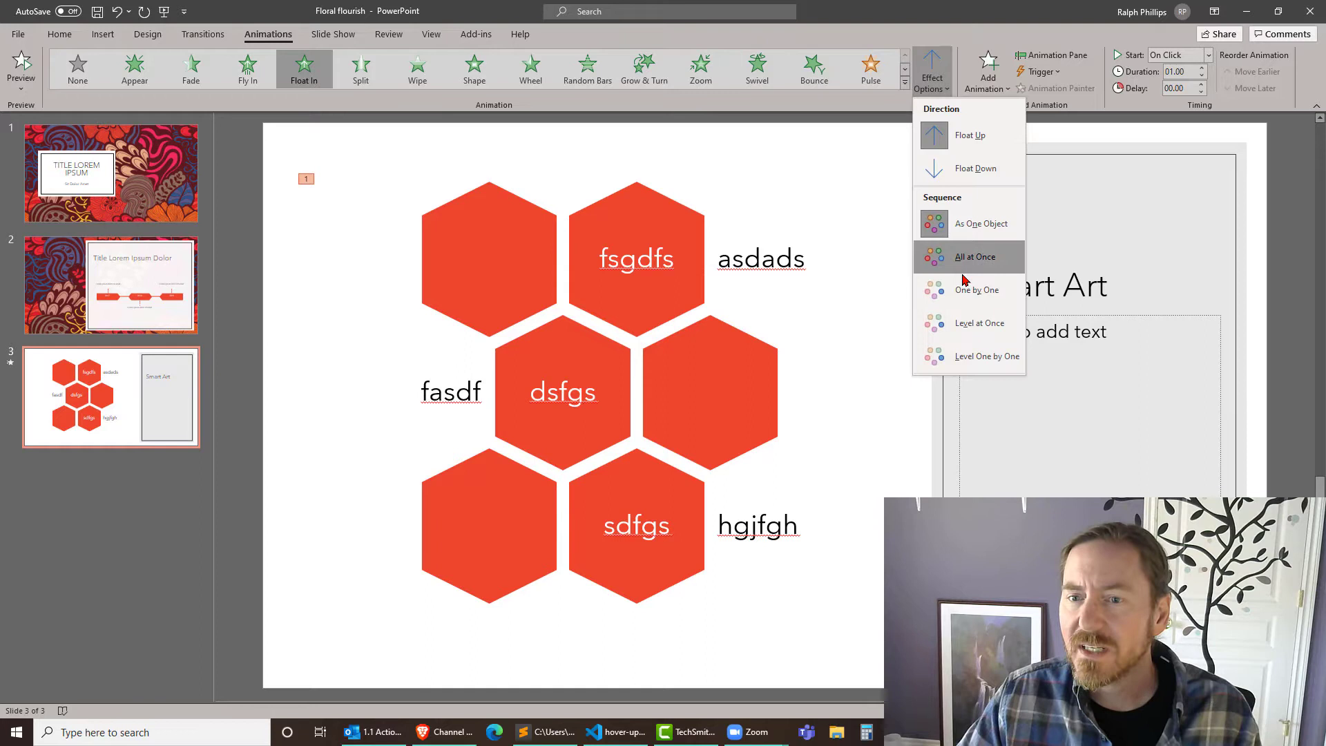
click(974, 256)
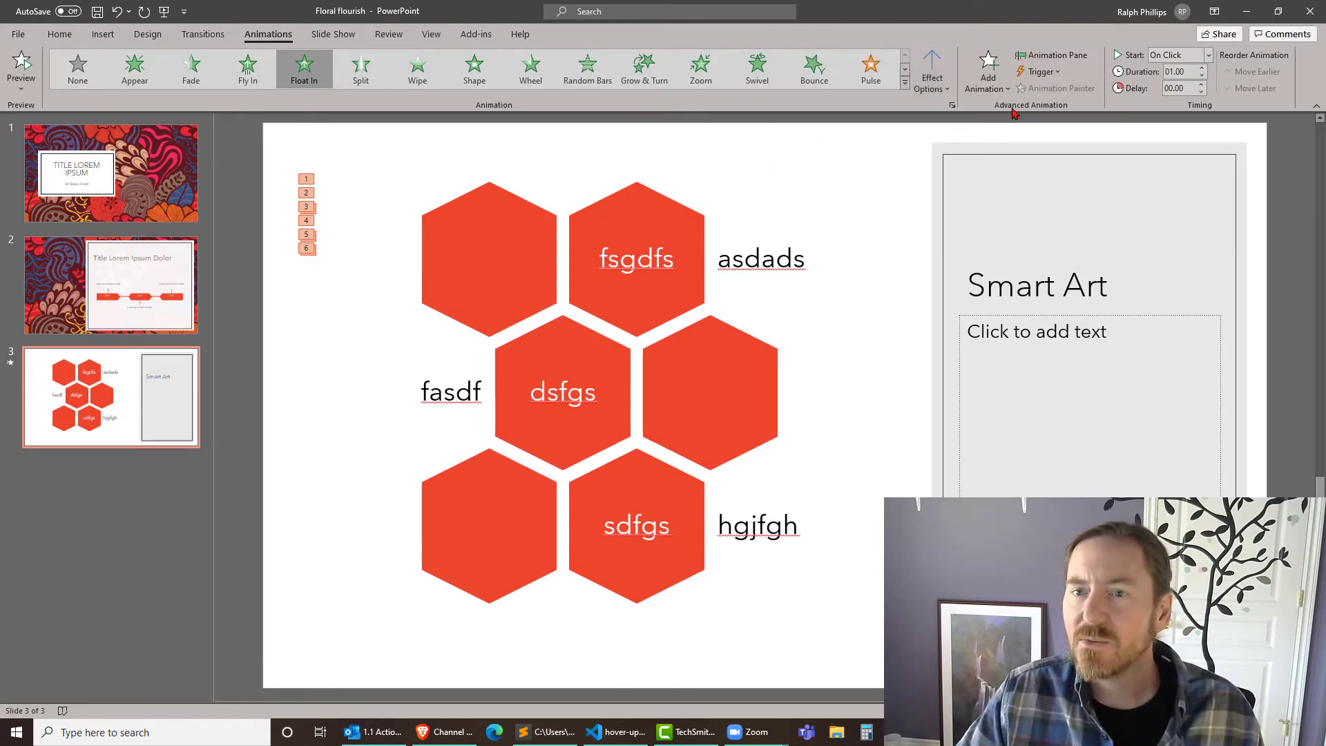
- Open the Animation Pane and preview the hexagon entrances in a slide show
click(1051, 55)
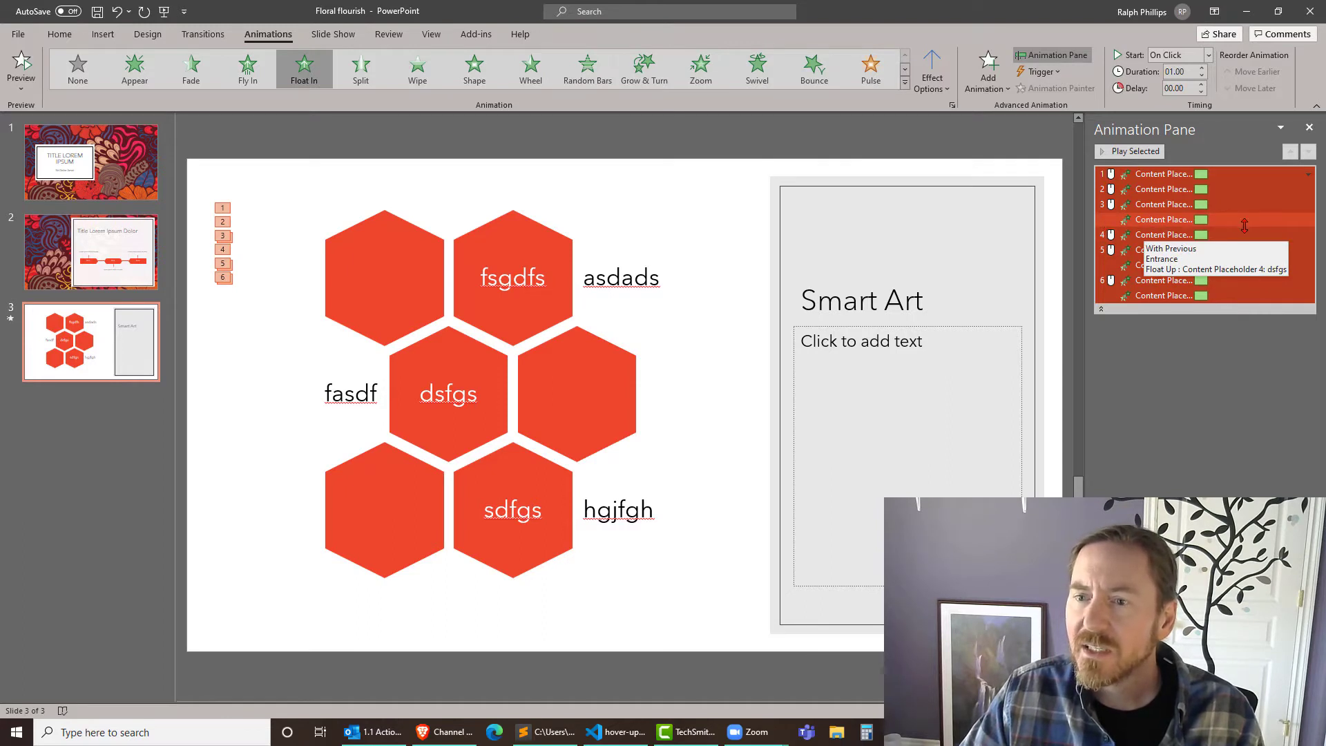
click(1307, 219)
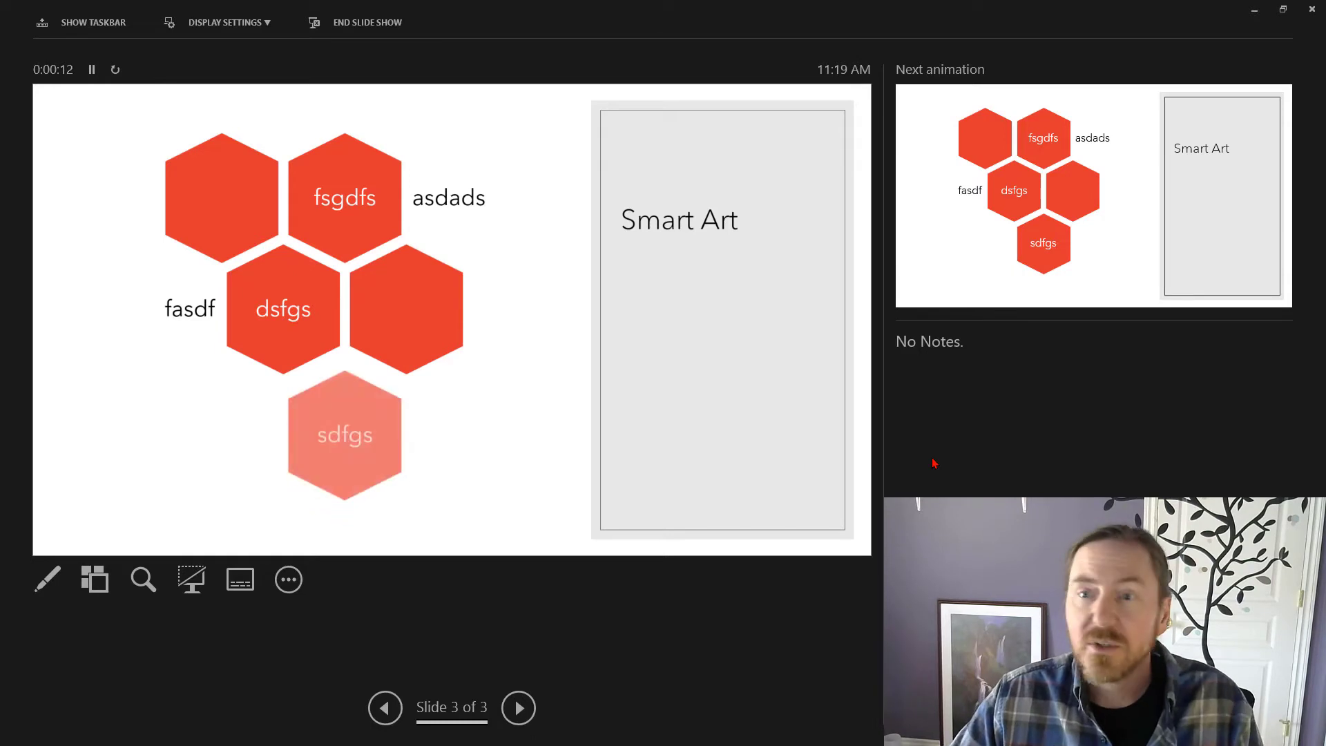
- End the slide show preview and return to the editor
key(Escape)
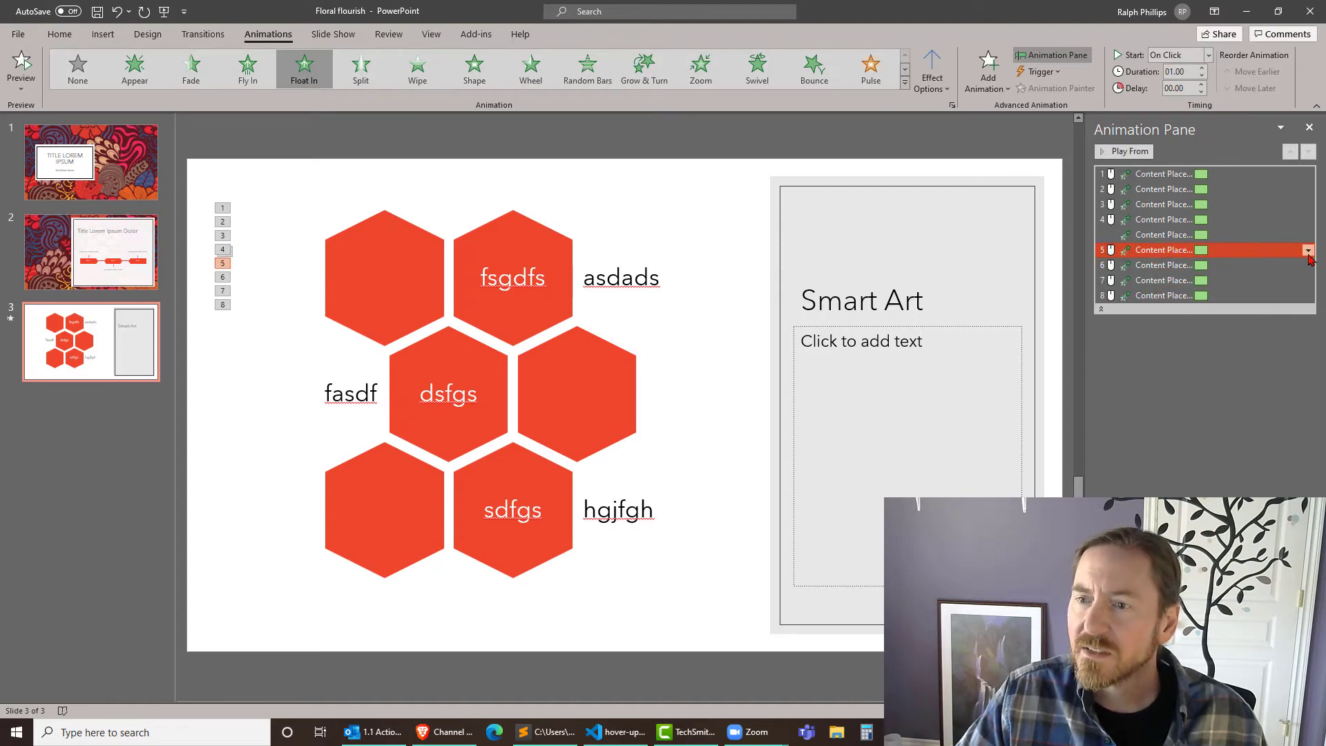
- Set the fifth hexagon animation to Start With Previous
click(1306, 250)
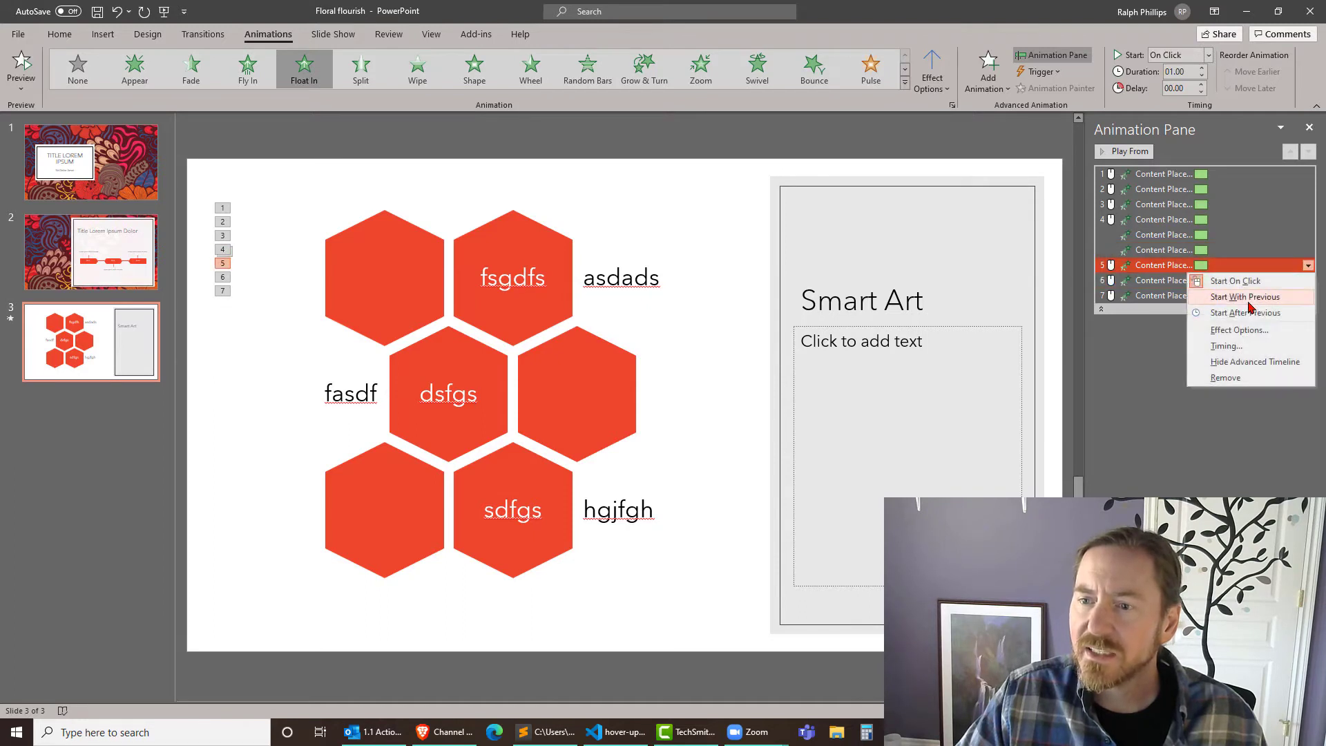
click(1244, 296)
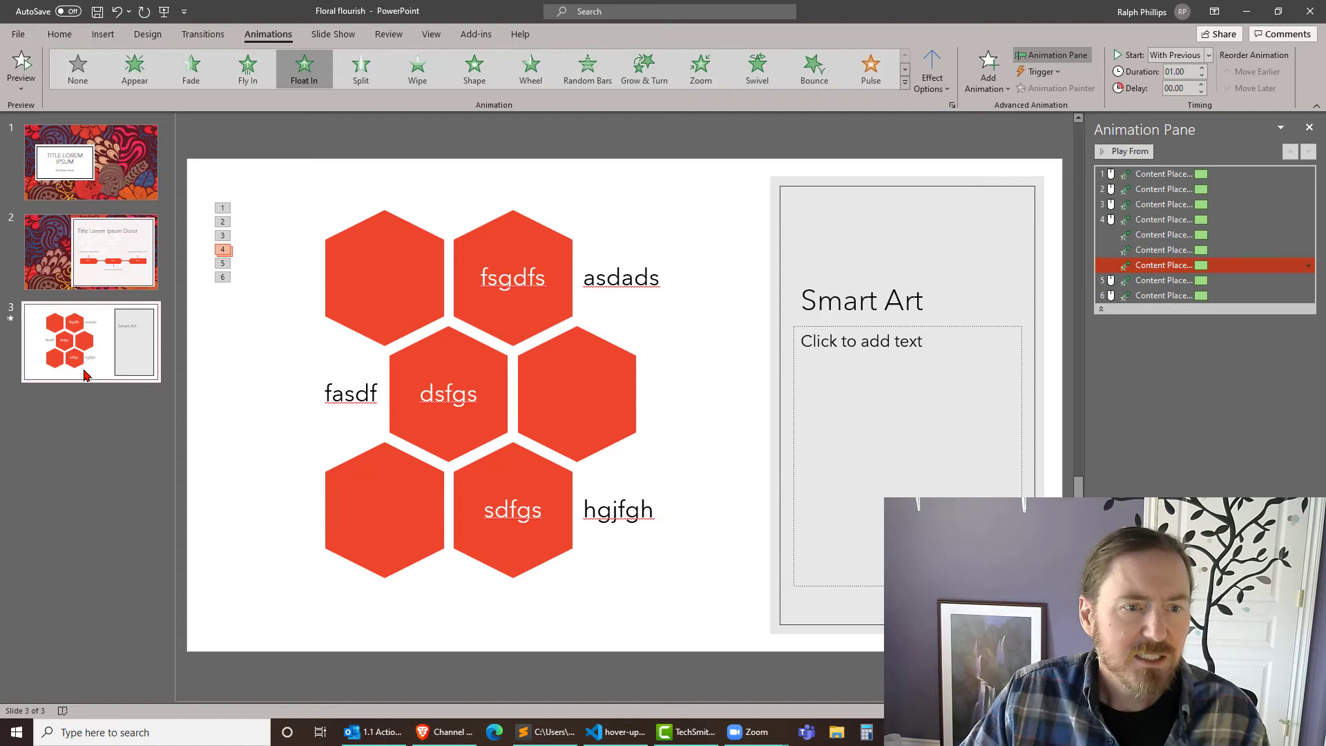
- Add a fourth slide titled 'Chart'
click(59, 34)
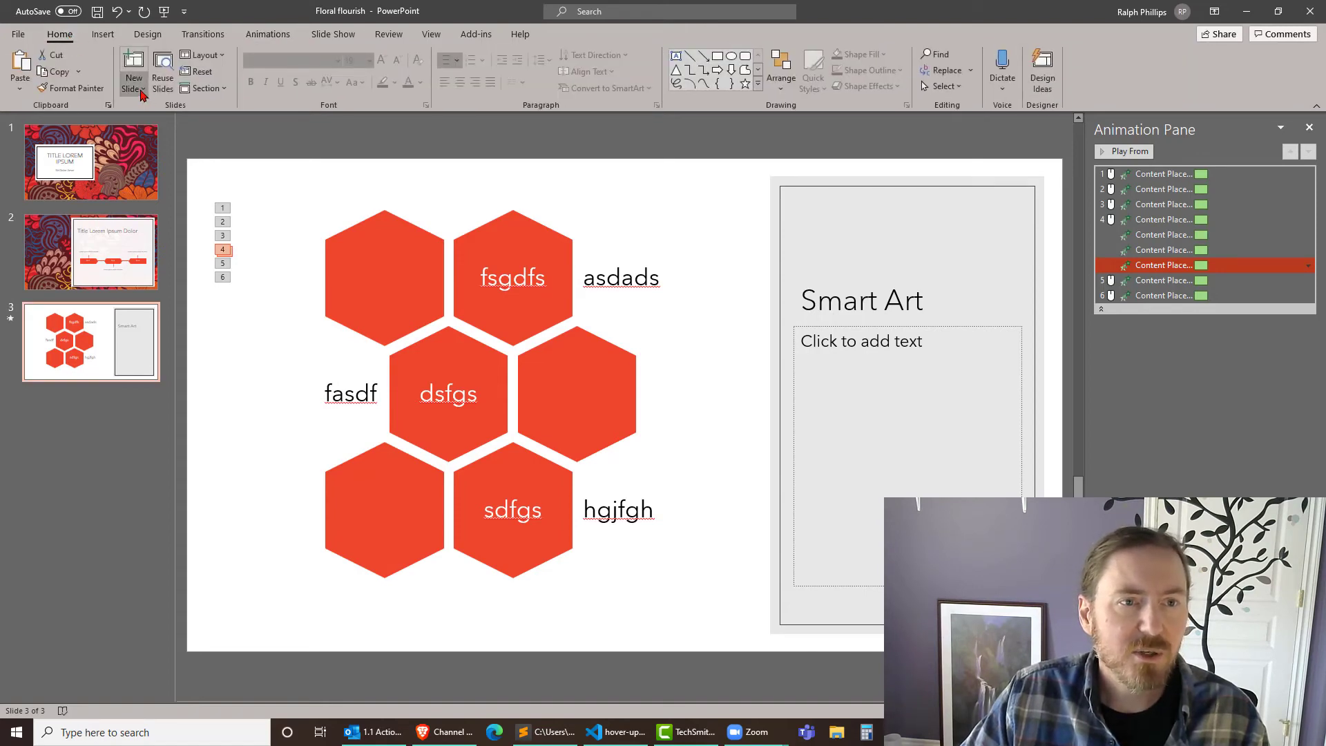
click(132, 78)
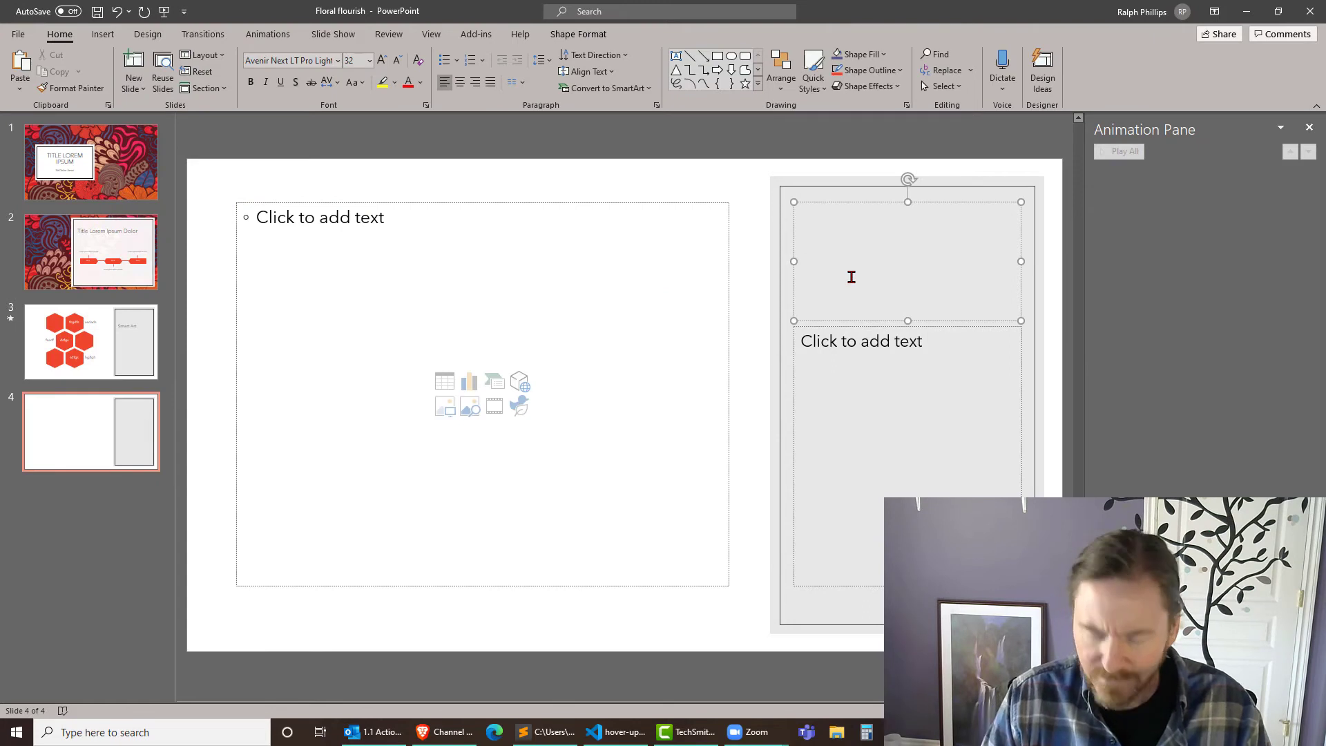
text(Chart)
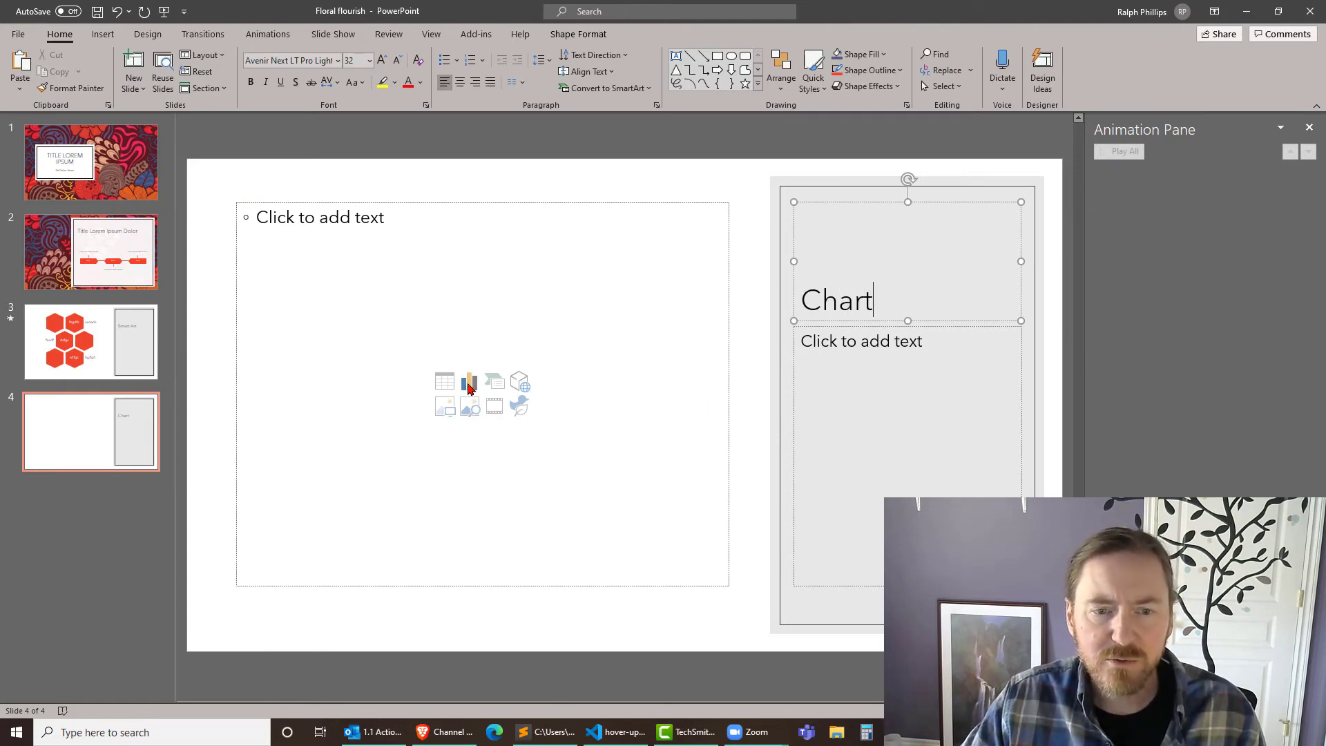
- Insert a Clustered Column chart with sample data and close its data sheet
click(469, 382)
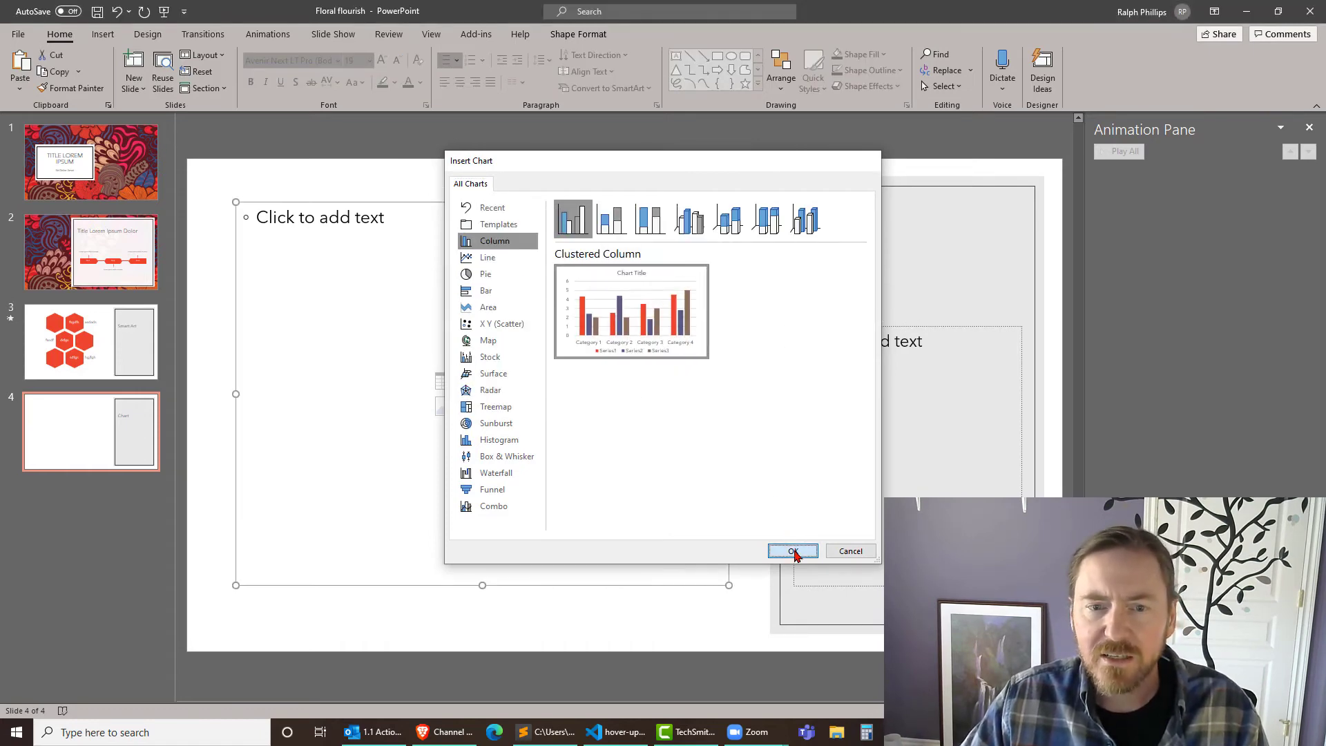
click(791, 550)
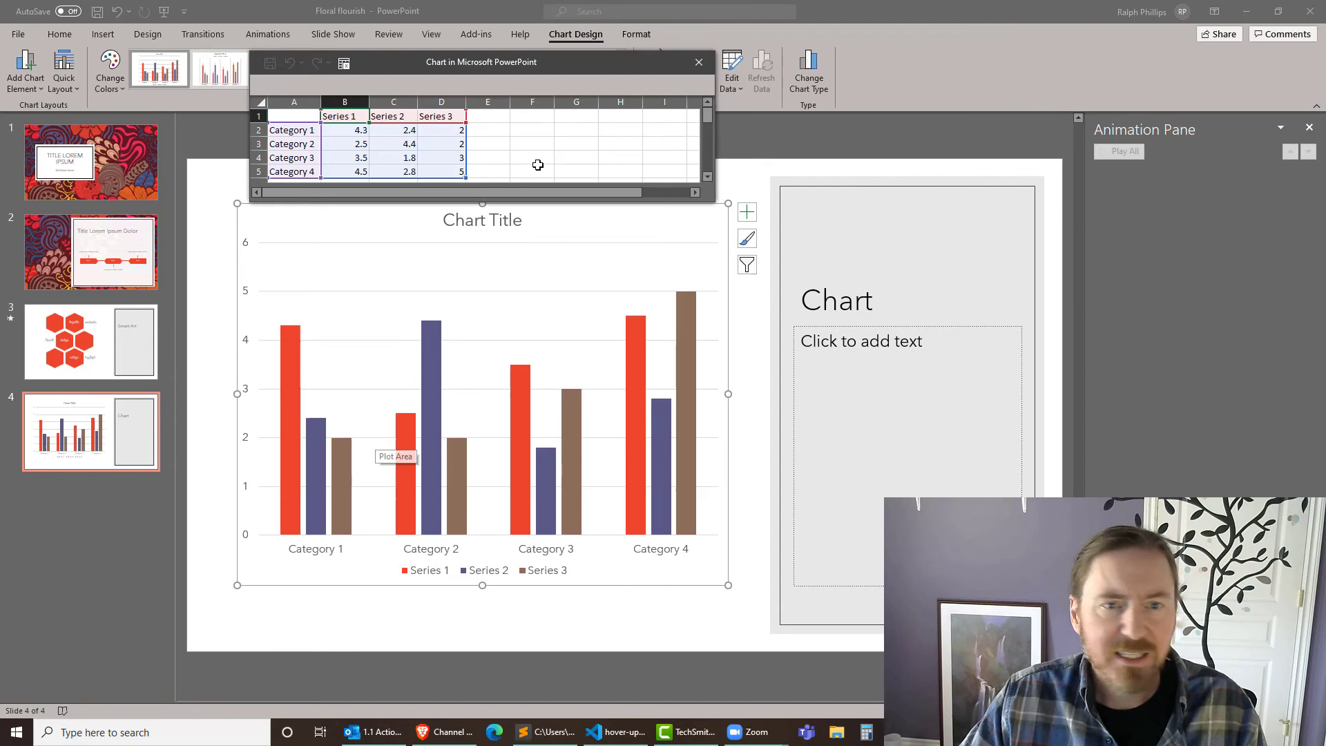
click(698, 61)
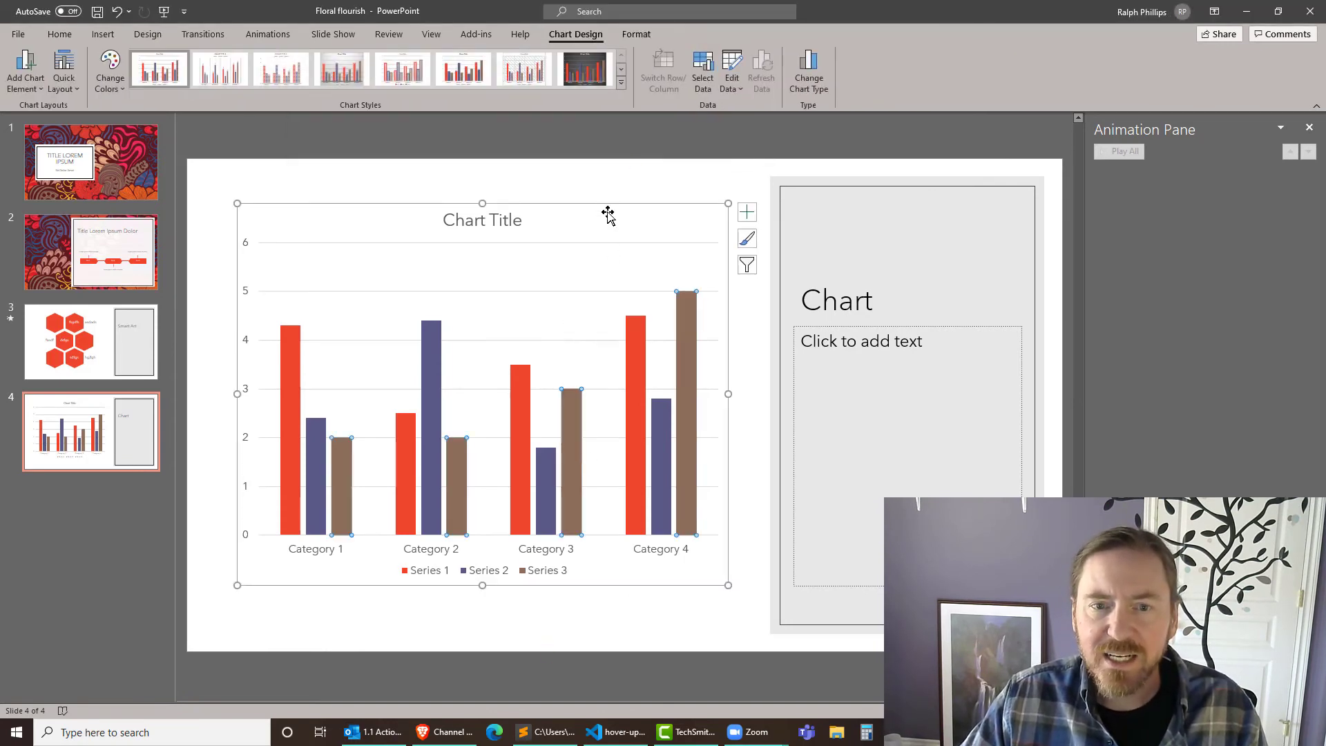
- Give the whole column chart a Fly In entrance sequenced By Series
click(403, 69)
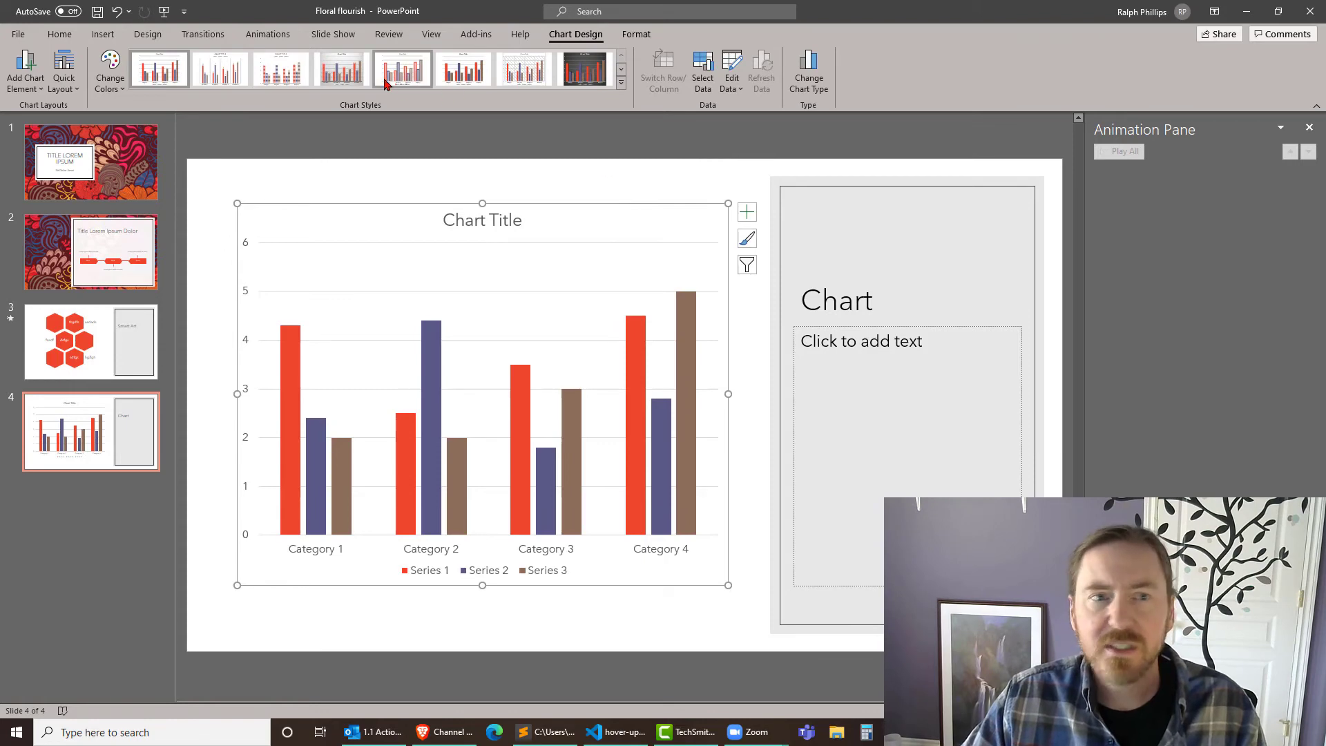
click(267, 34)
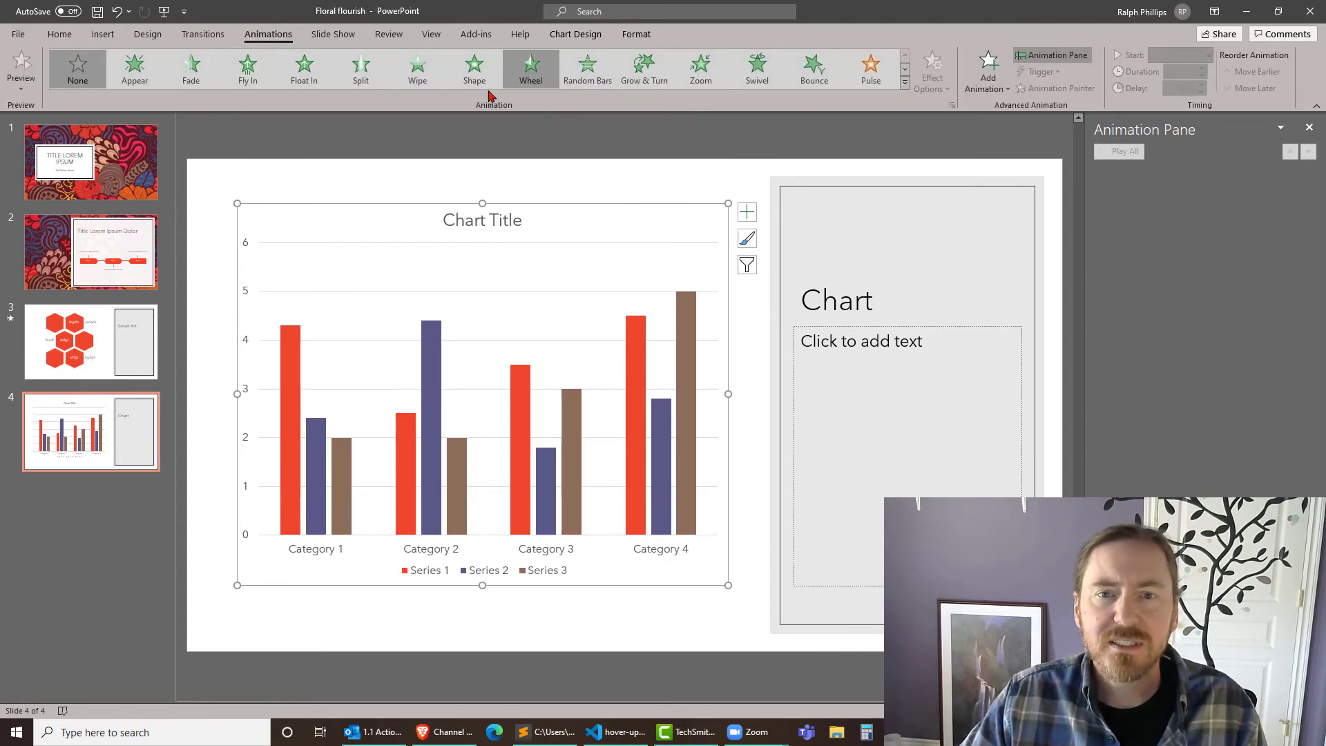
mouse_move(248, 69)
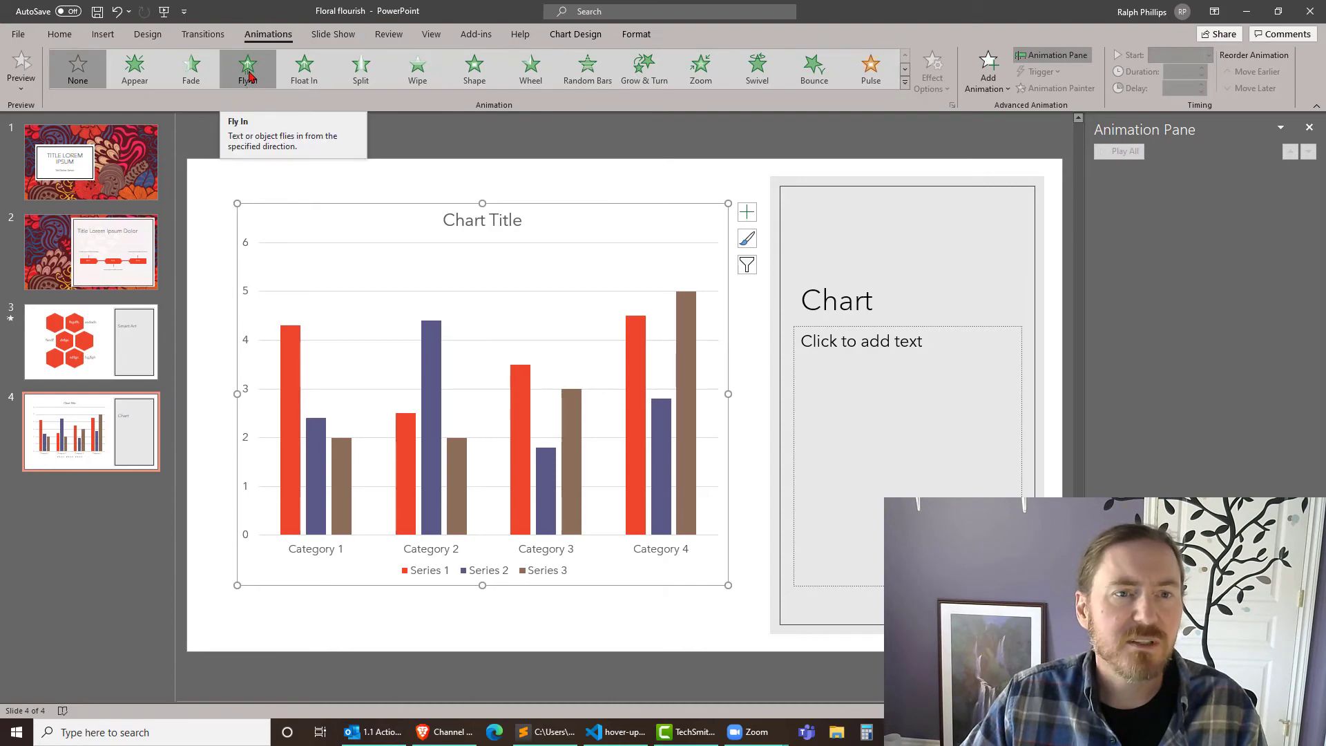
click(248, 69)
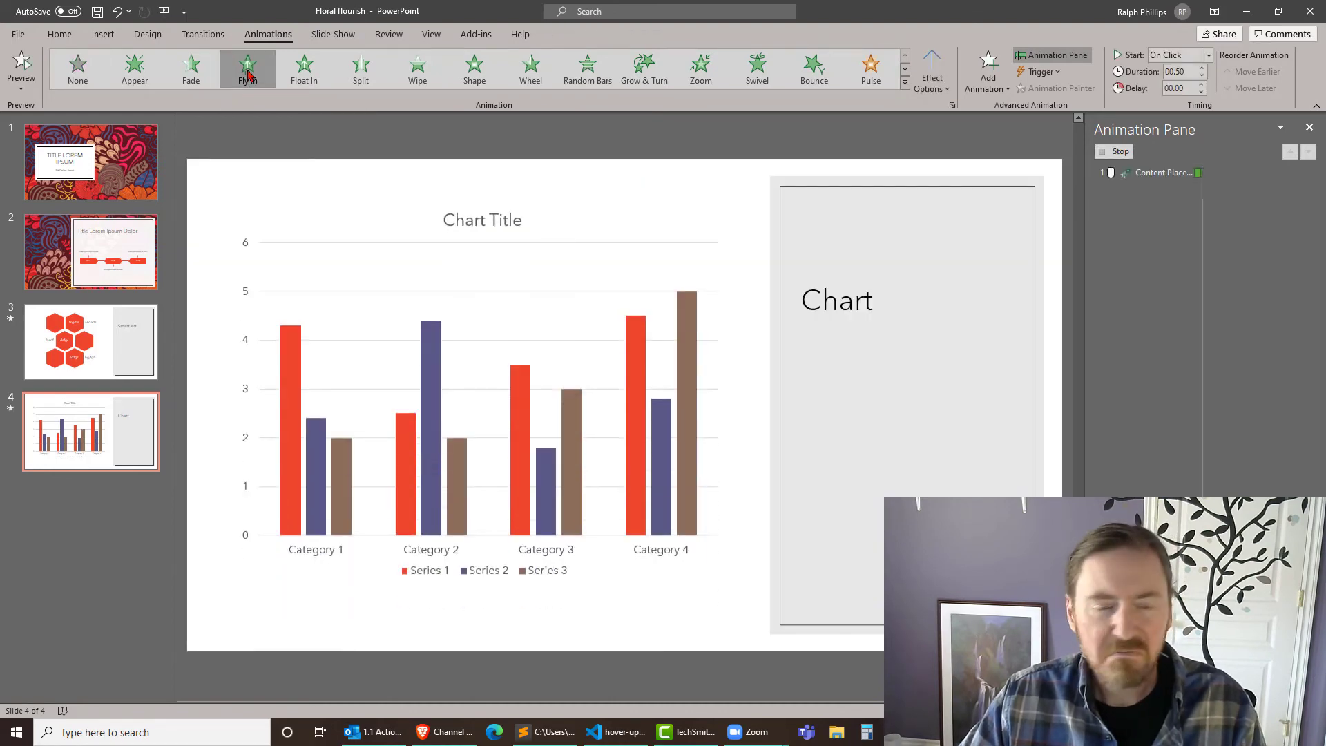
click(248, 68)
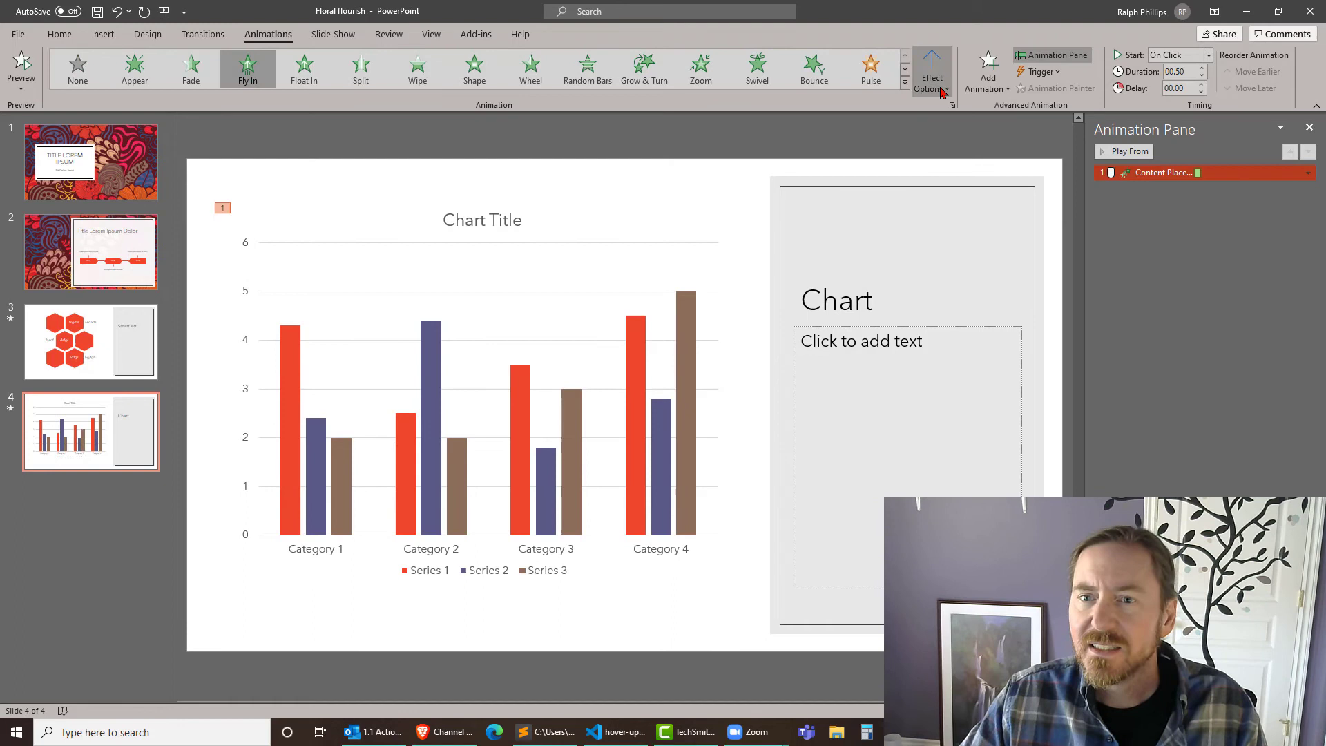
click(930, 69)
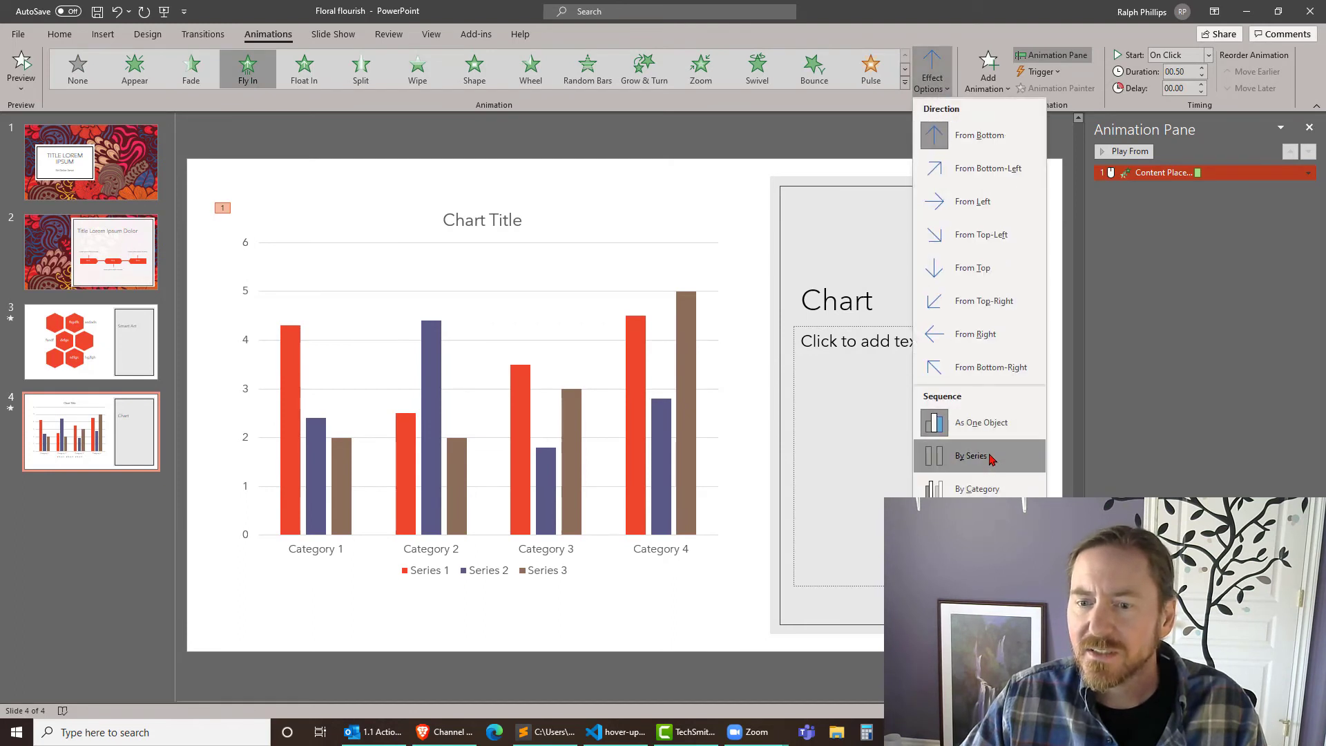
click(971, 455)
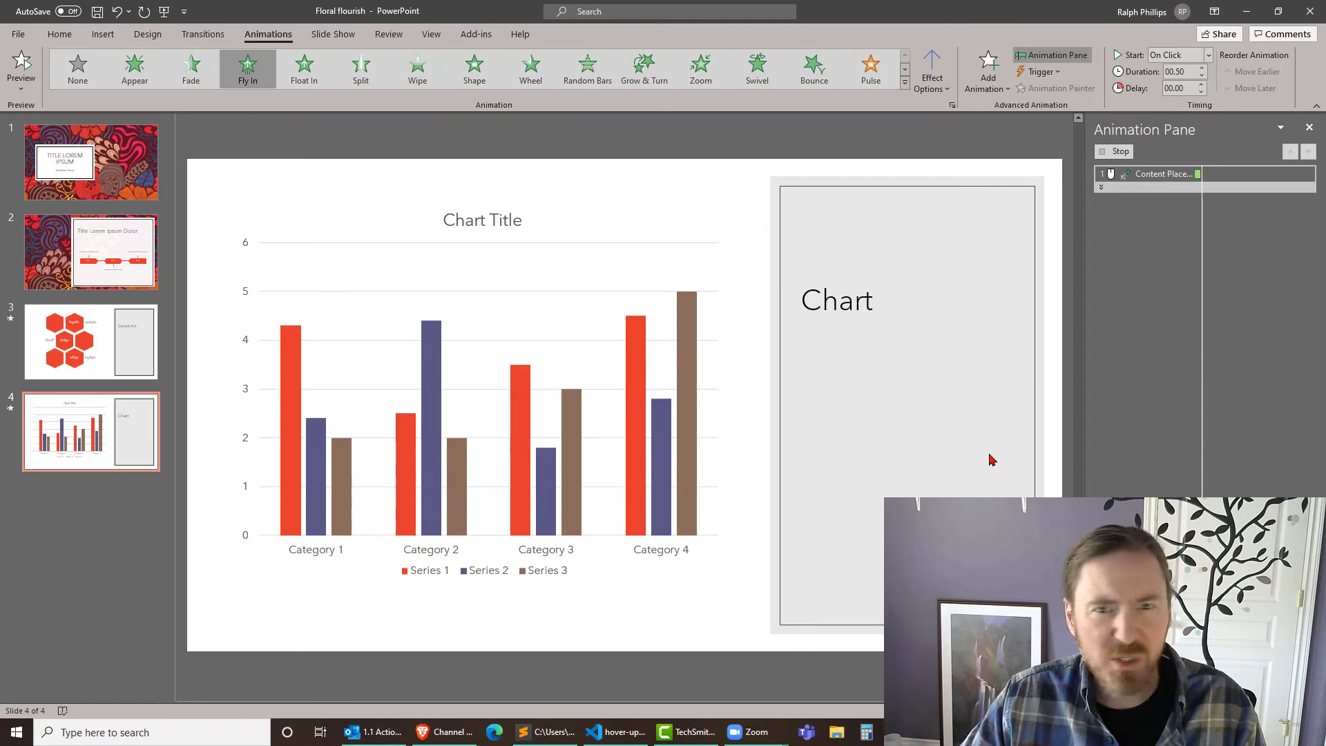
click(1167, 173)
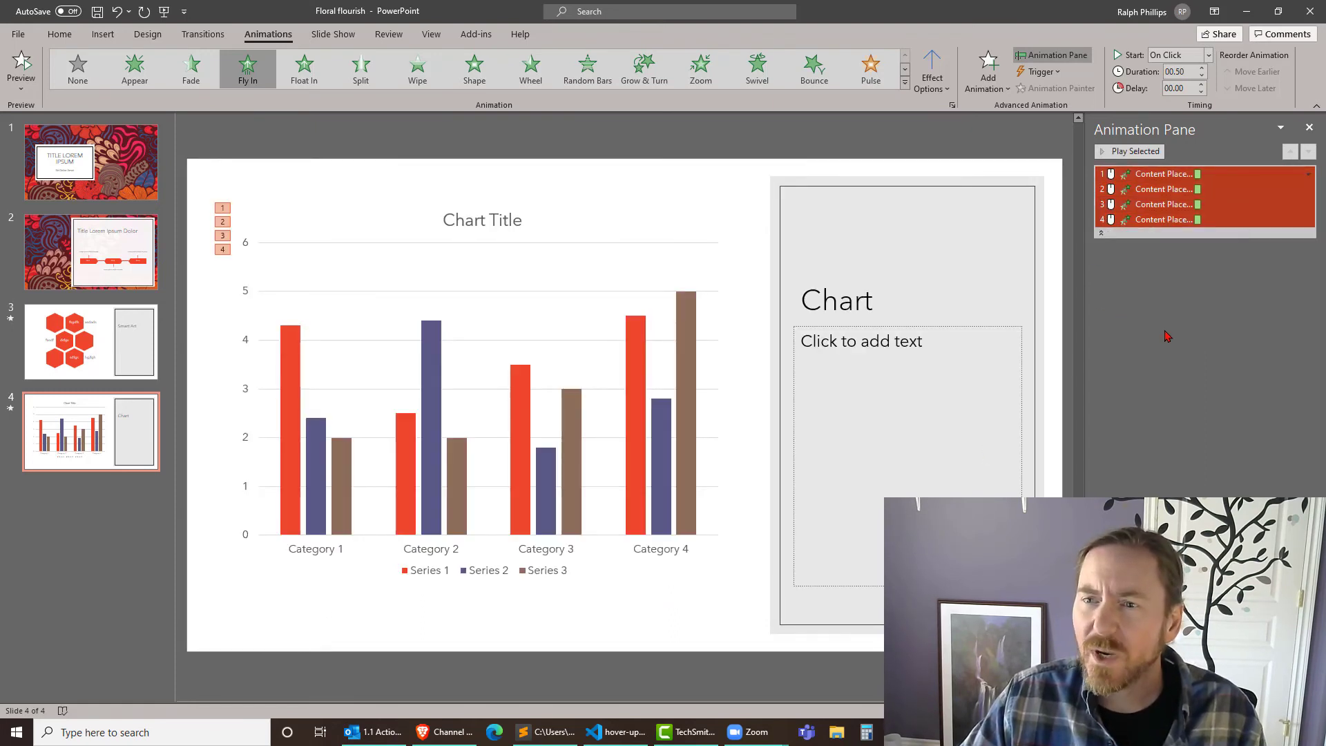
mouse_move(398, 248)
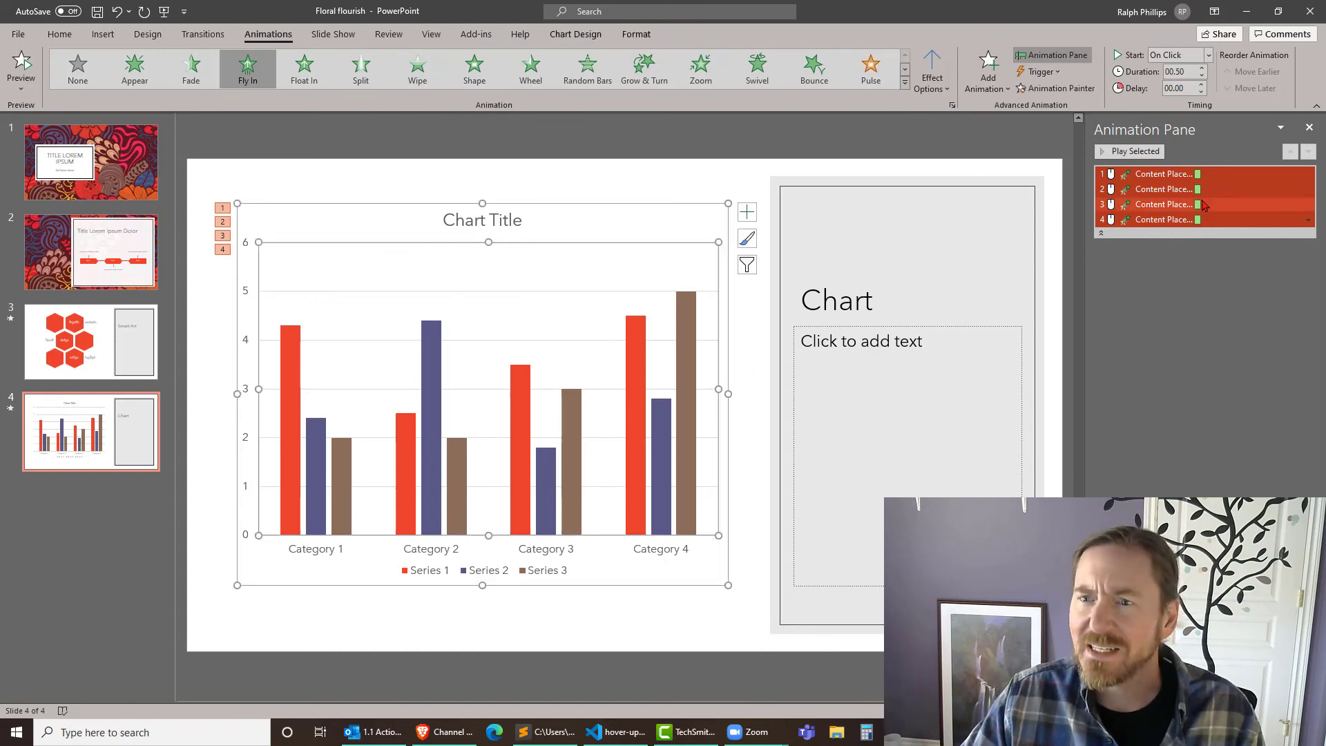
- Remove the chart background's animation step, leaving three series Fly In steps
click(1308, 175)
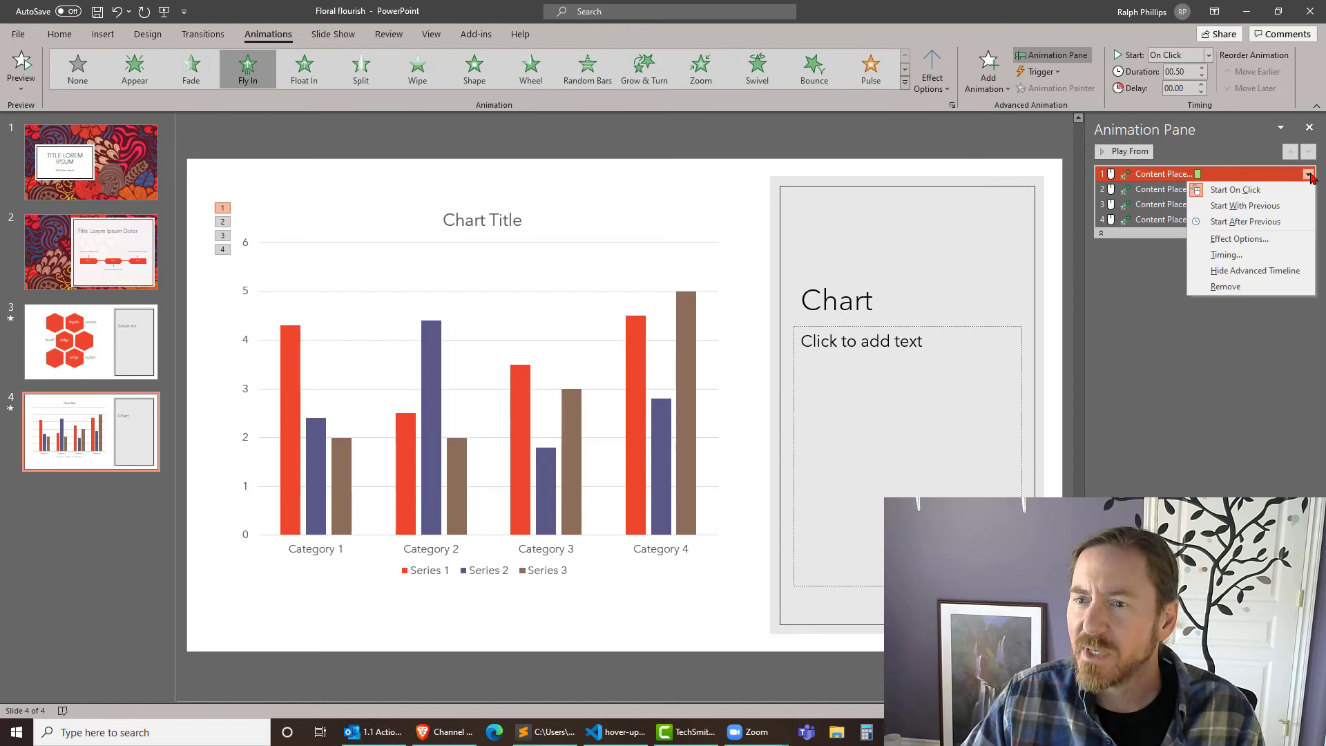
mouse_move(1231, 291)
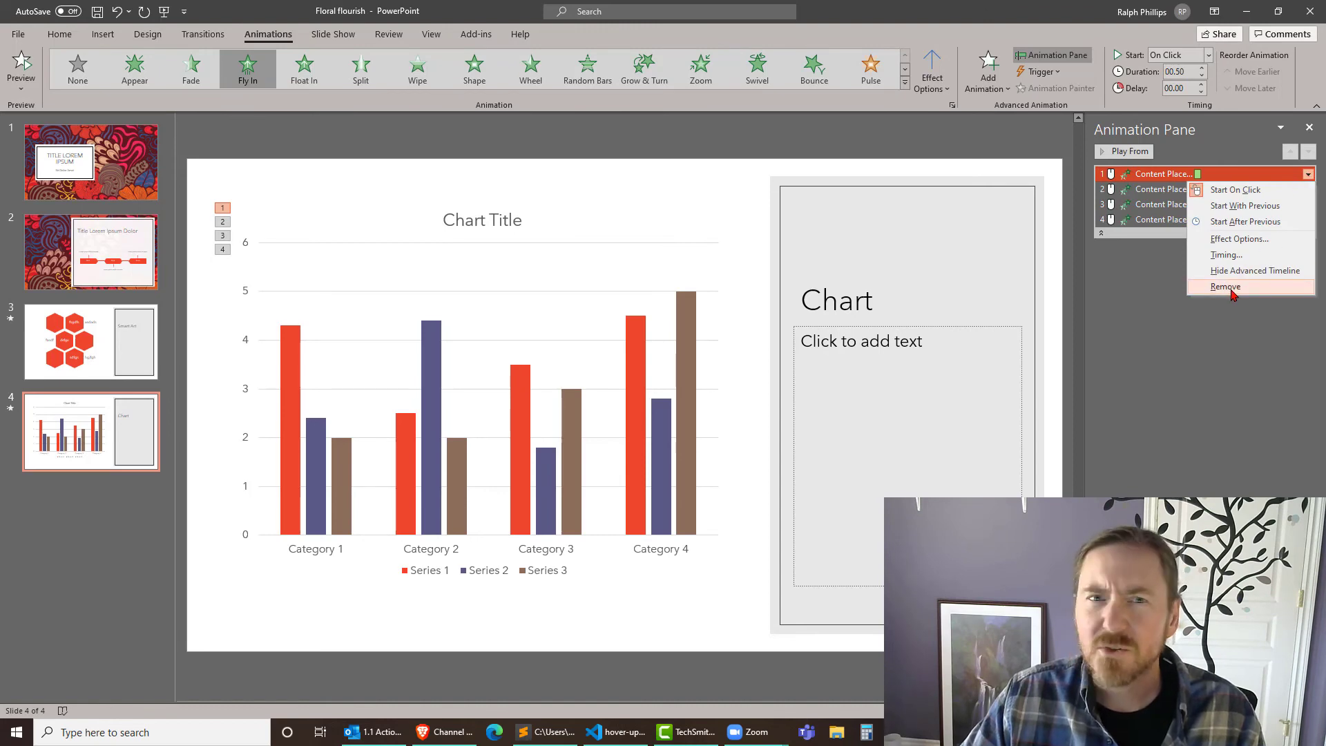
click(1225, 286)
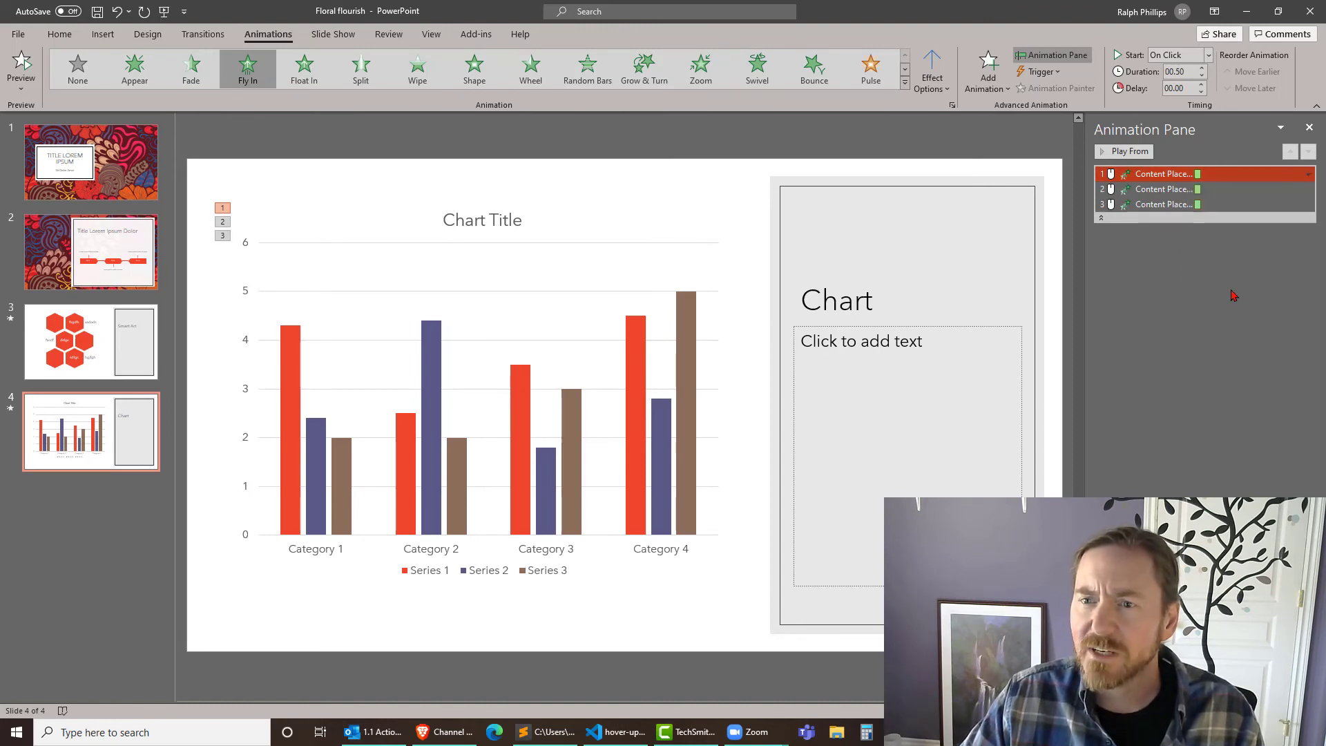
mouse_move(645, 276)
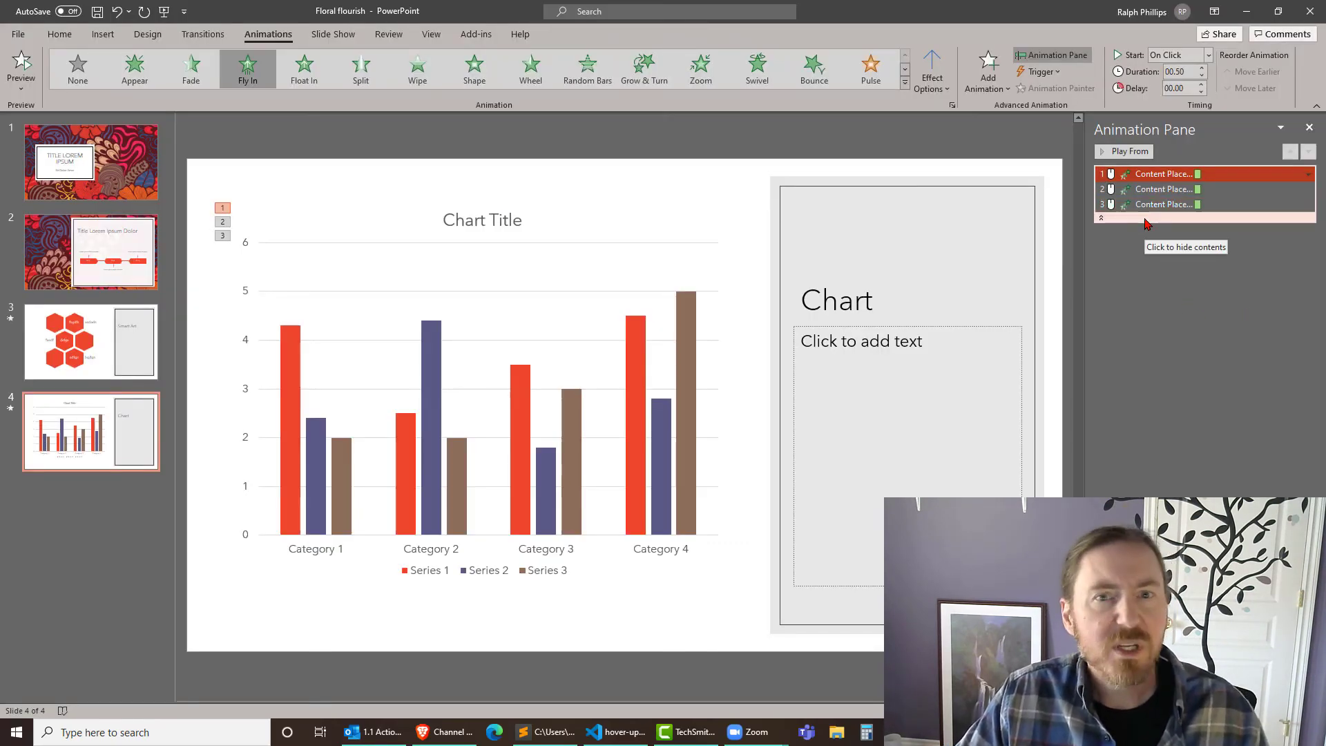
mouse_move(1250, 188)
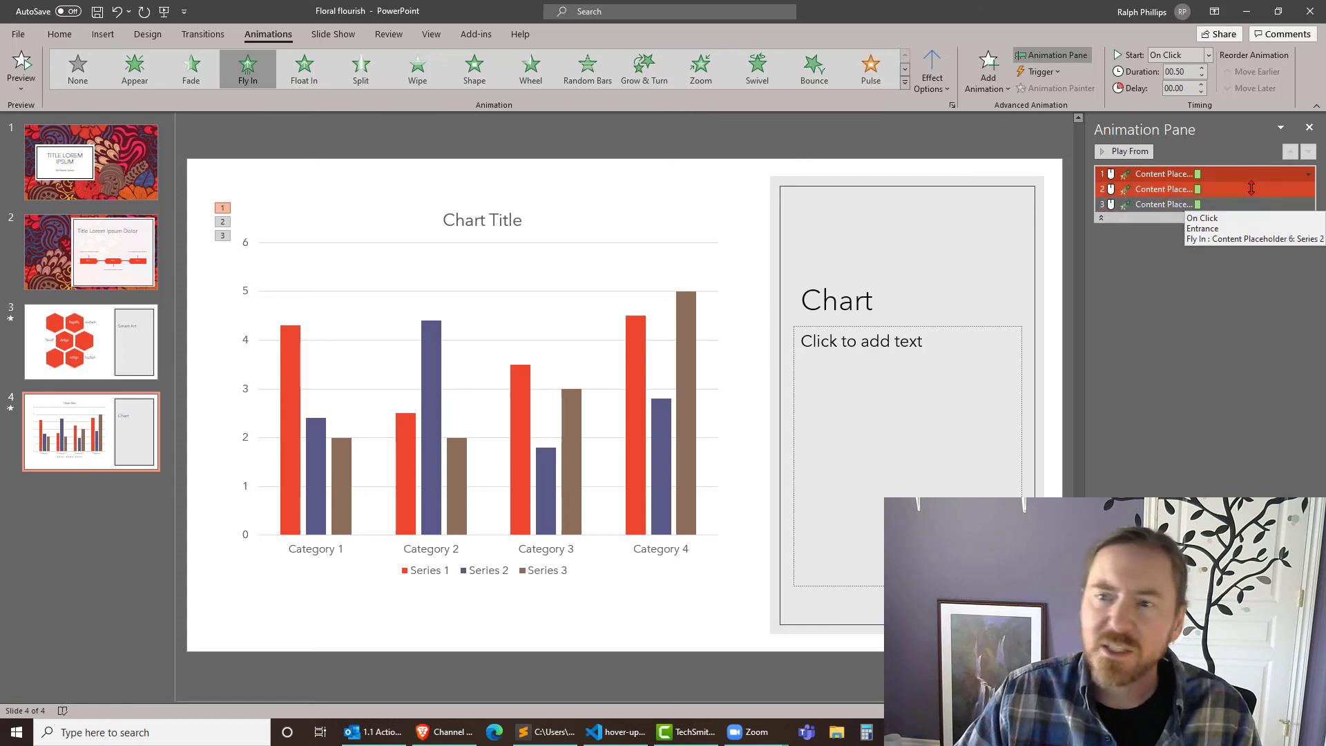
click(1201, 189)
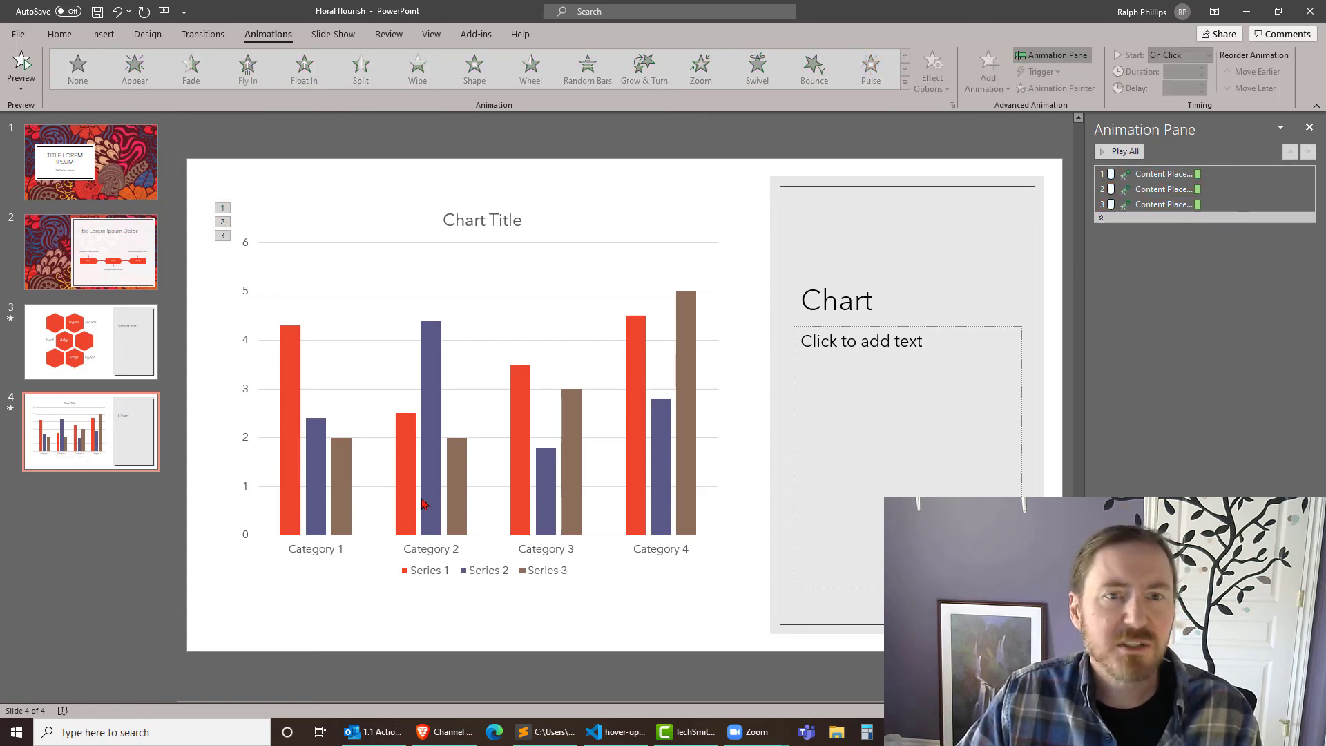
mouse_move(425, 504)
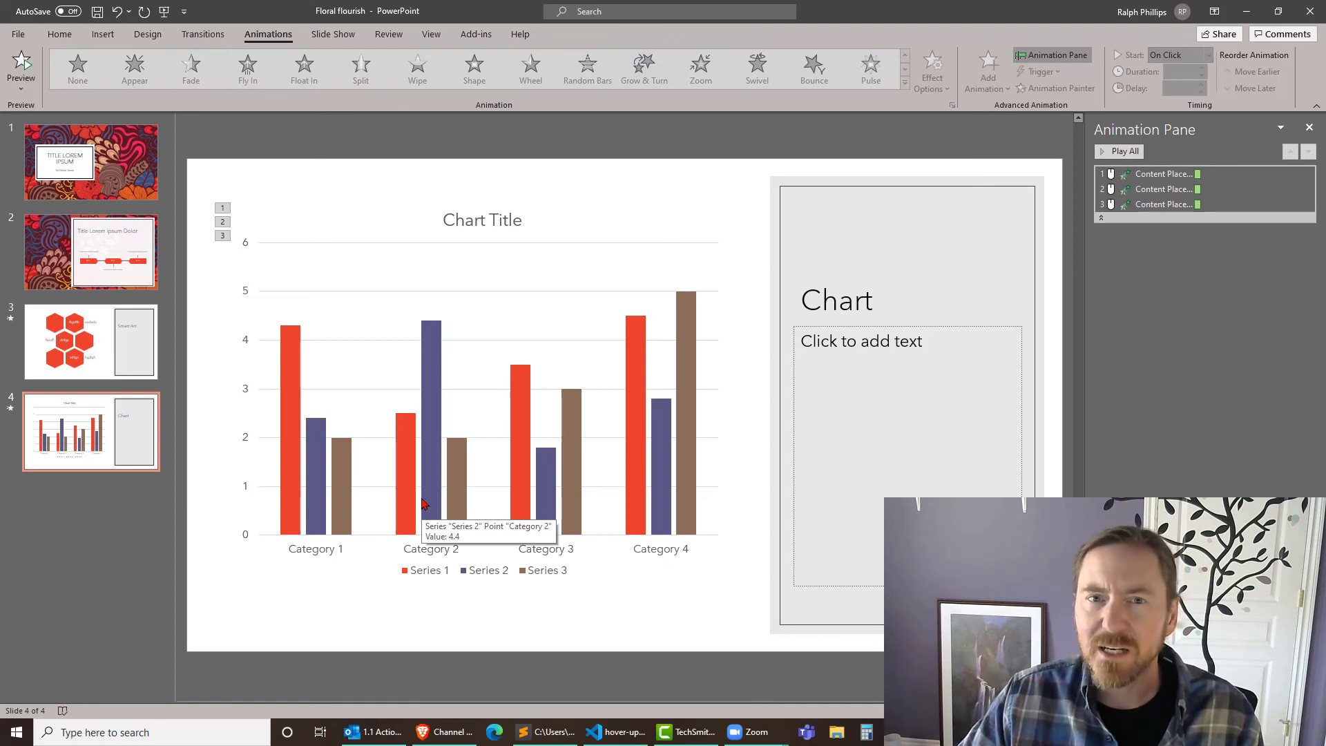